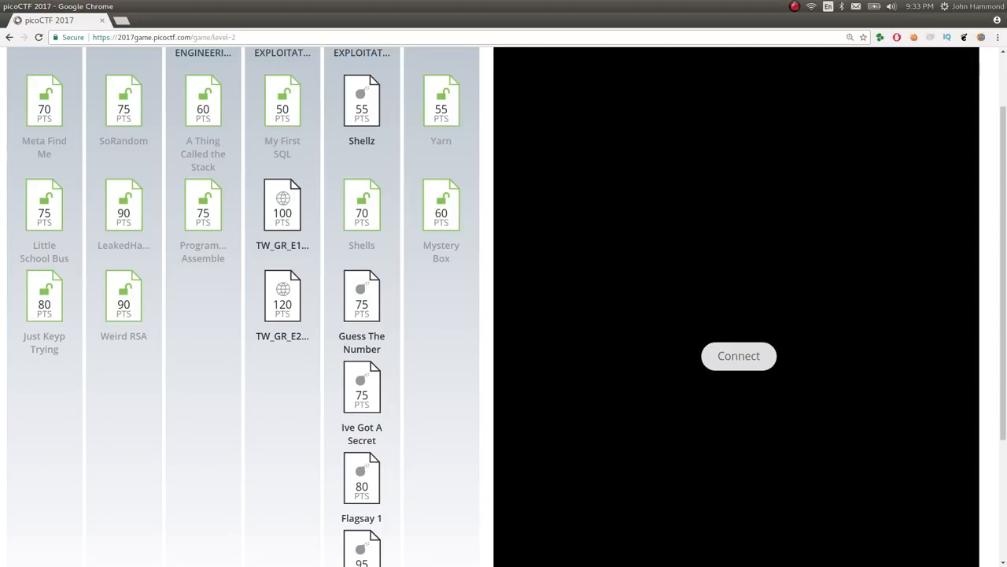
- Open the Shellz challenge from Binary Exploitation and reveal its shellcode hint
{"action": "scroll", "scroll_direction": "down", "scroll_amount": 3}
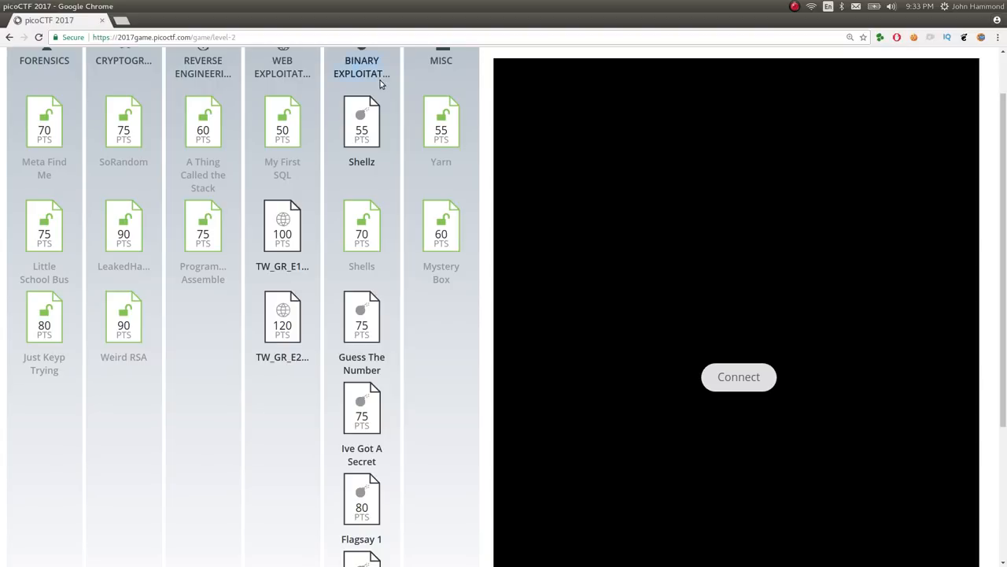
{"action": "mouse_move", "coordinate": [362, 160]}
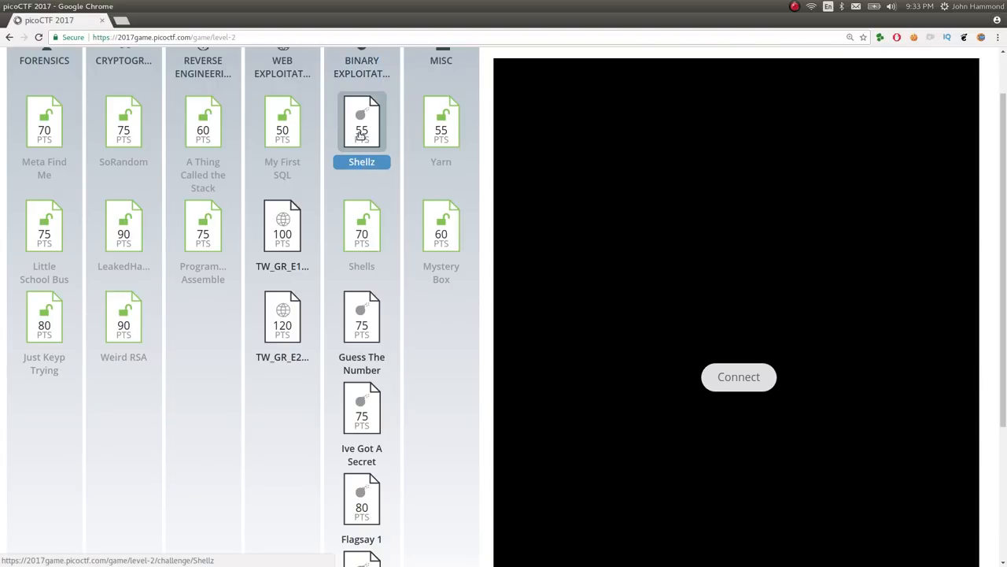
{"action": "left_click", "coordinate": [362, 227]}
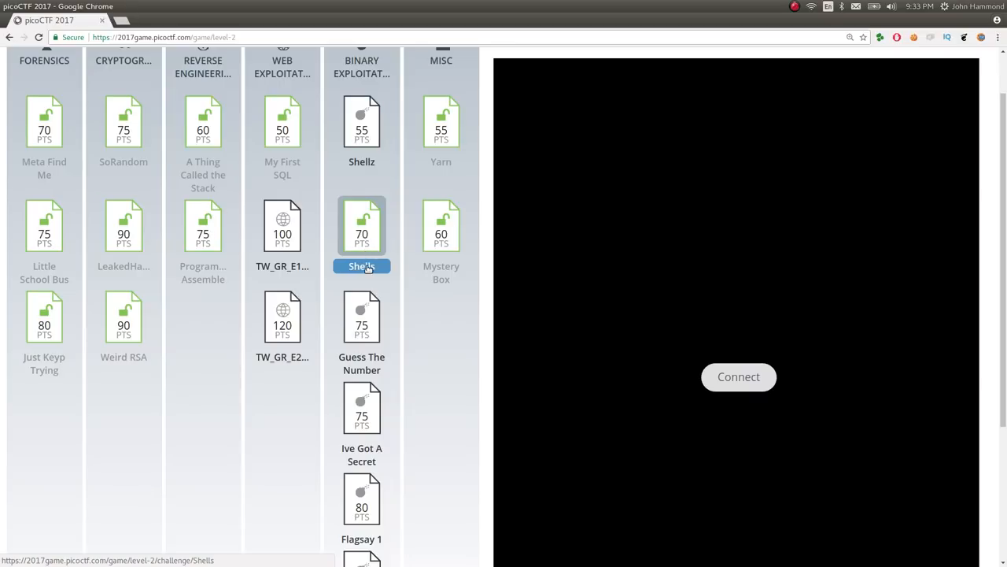
{"action": "left_click", "coordinate": [362, 228]}
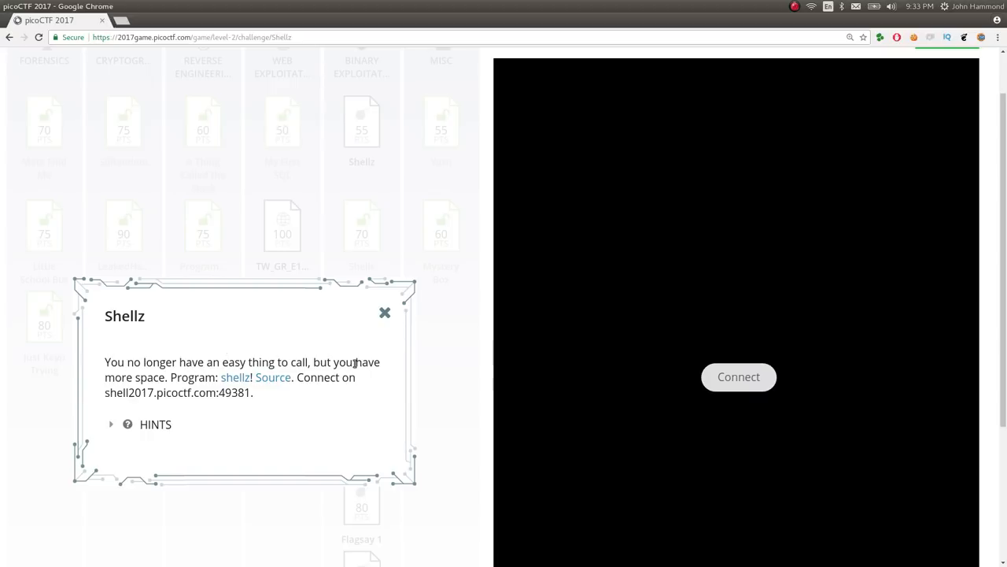
{"action": "mouse_move", "coordinate": [274, 378]}
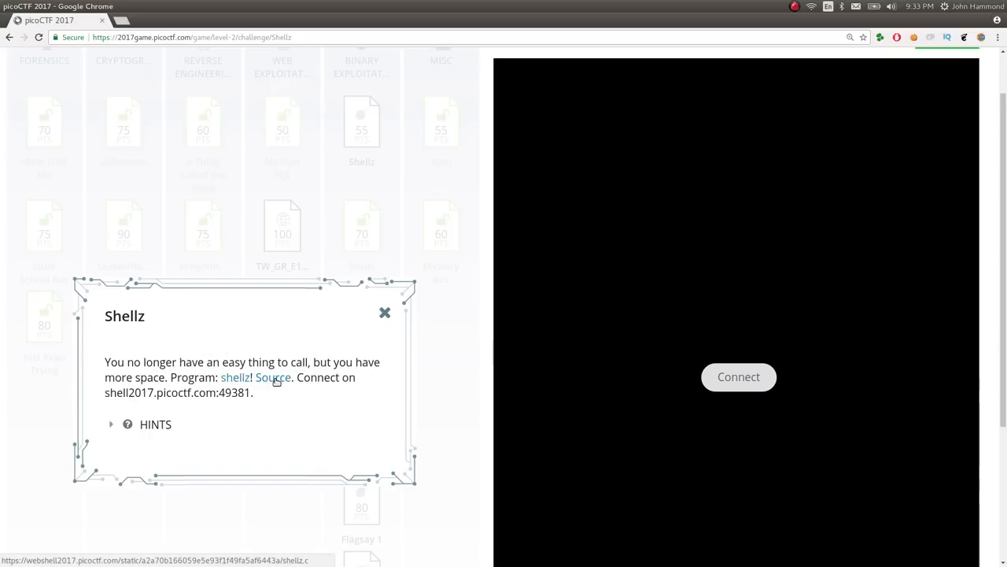
{"action": "mouse_move", "coordinate": [236, 382]}
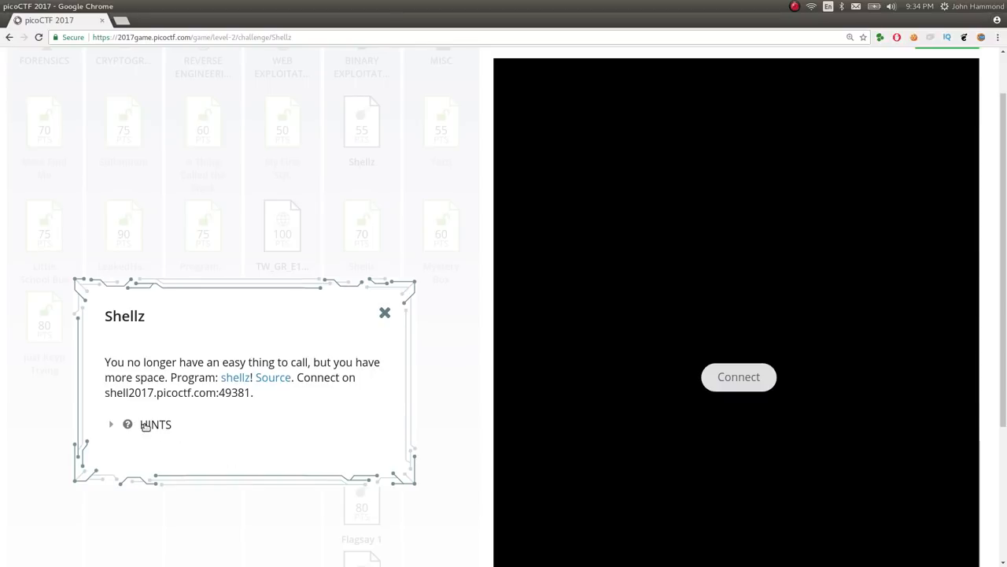
{"action": "left_click", "coordinate": [155, 425]}
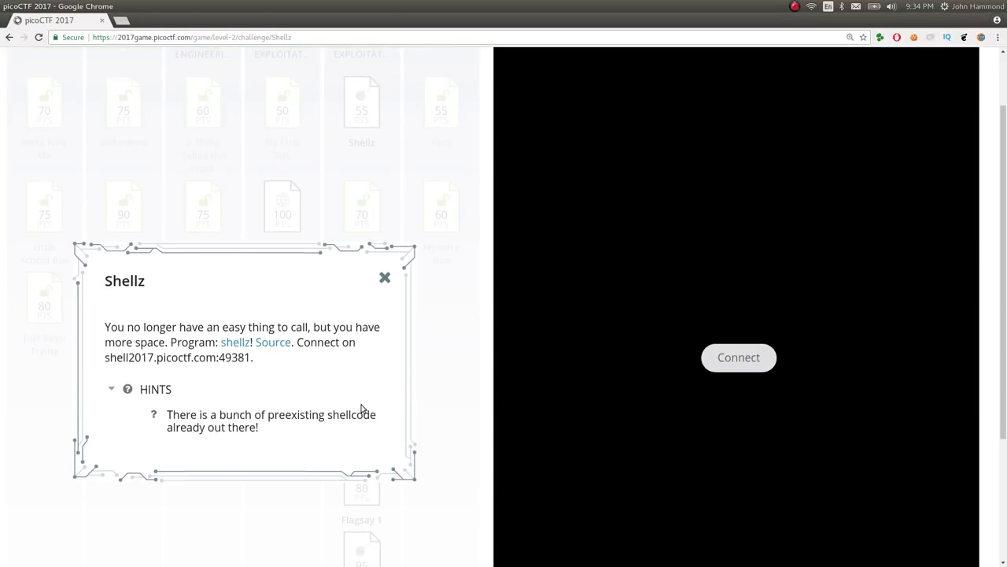
{"action": "mouse_move", "coordinate": [261, 359]}
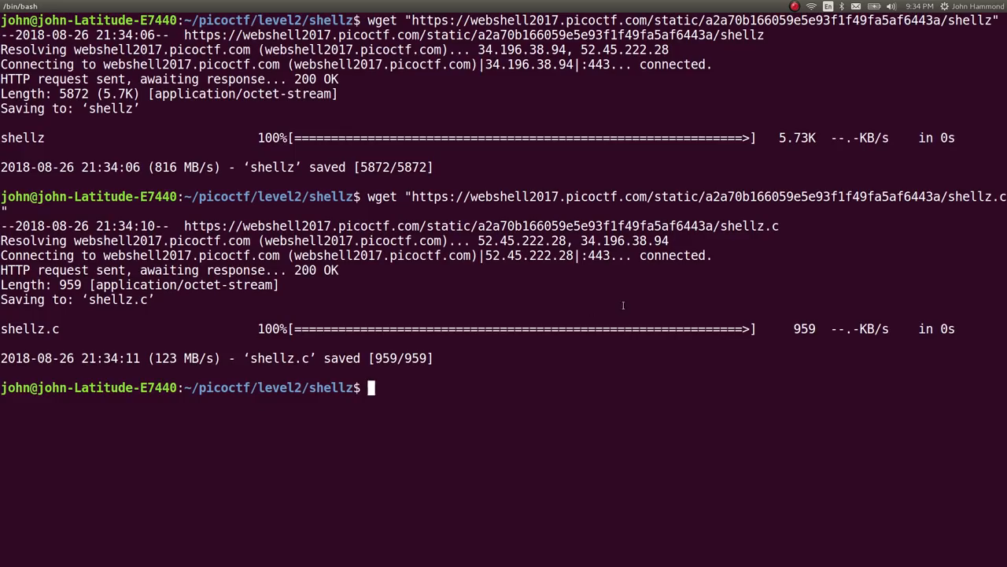
- Open shellz.c in Sublime Text with subl shellz.c
{"action": "type", "text": "subl shellz.c"}
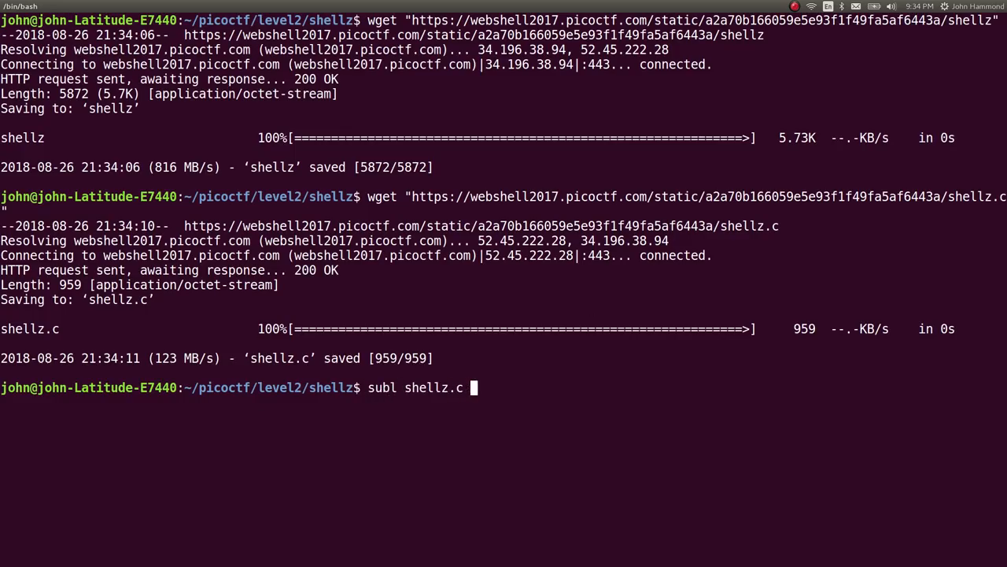
{"action": "key", "text": "Return"}
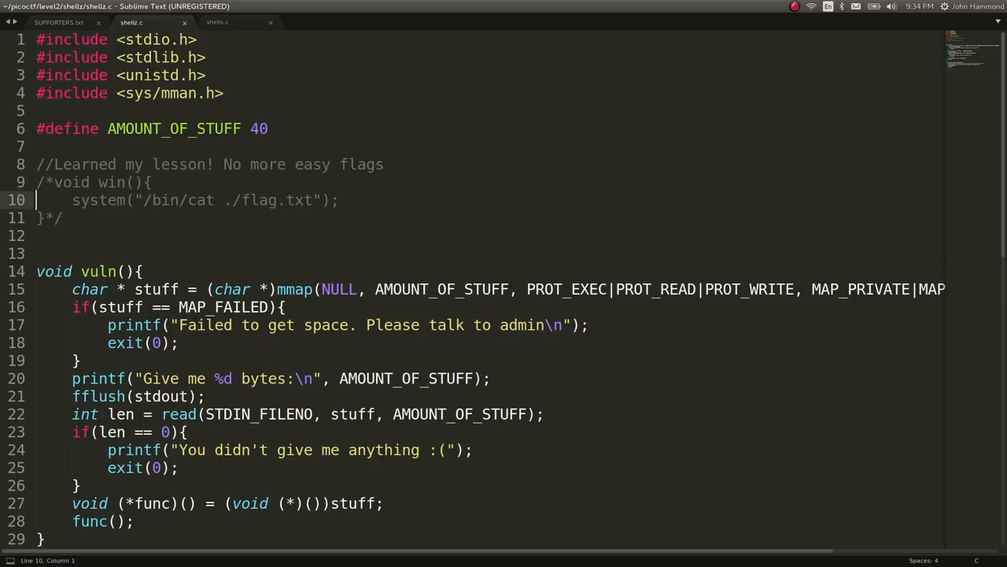
{"action": "left_click_drag", "start_coordinate": [36, 183], "coordinate": [63, 217]}
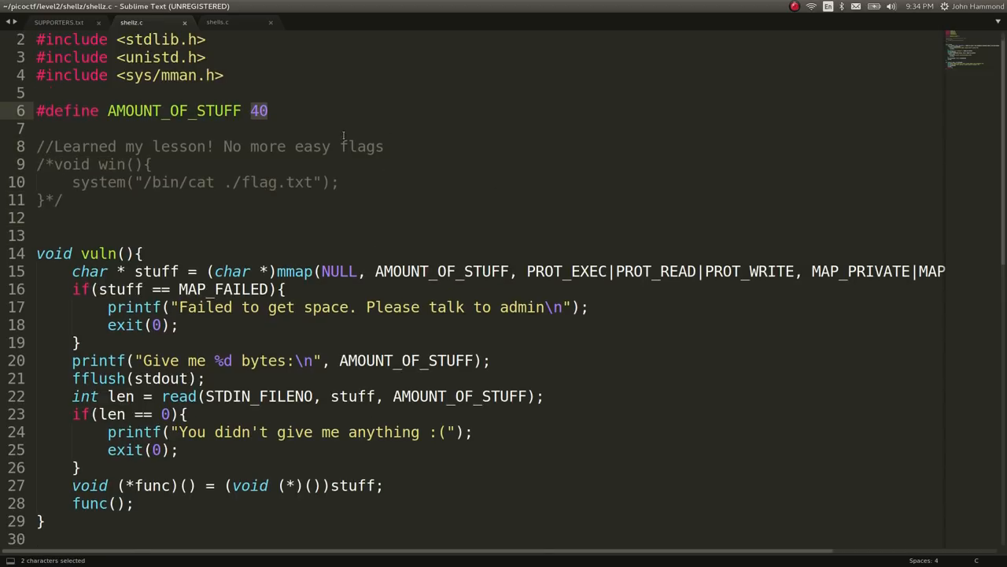
{"action": "scroll", "scroll_direction": "down", "scroll_amount": 3}
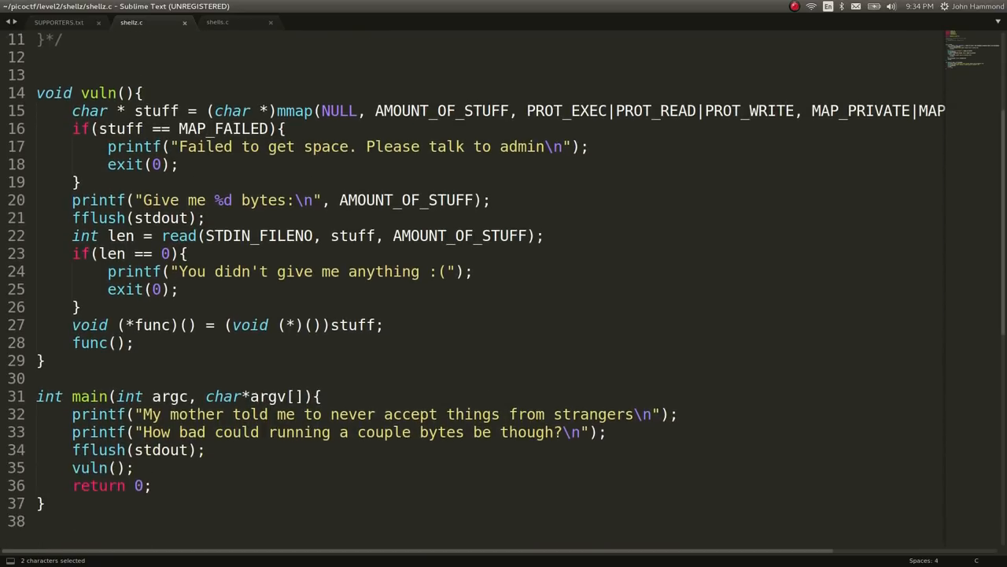
{"action": "scroll", "scroll_direction": "up", "scroll_amount": 3}
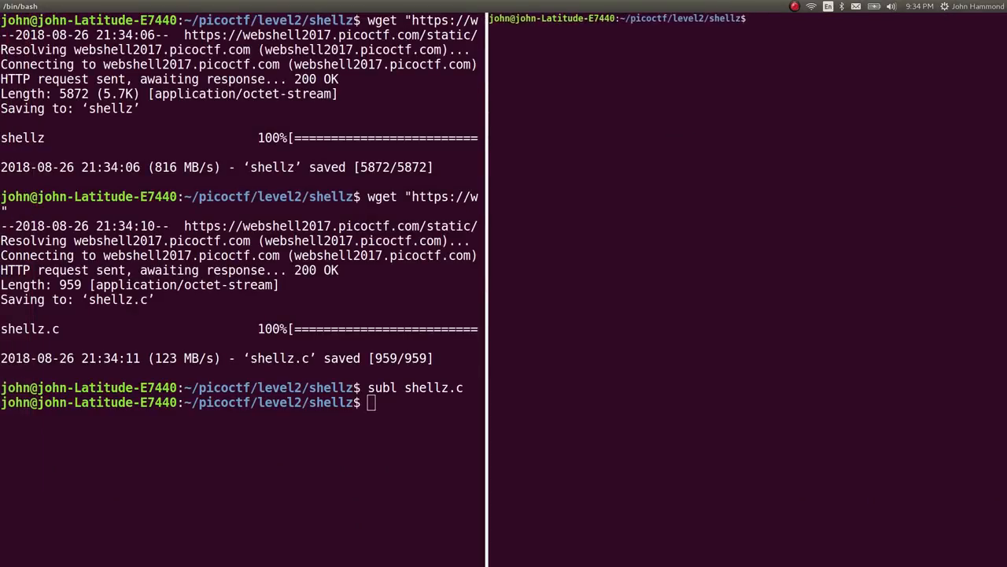
- Start Python and import pwn to reach pwn.shellcraft
{"action": "type", "text": "python"}
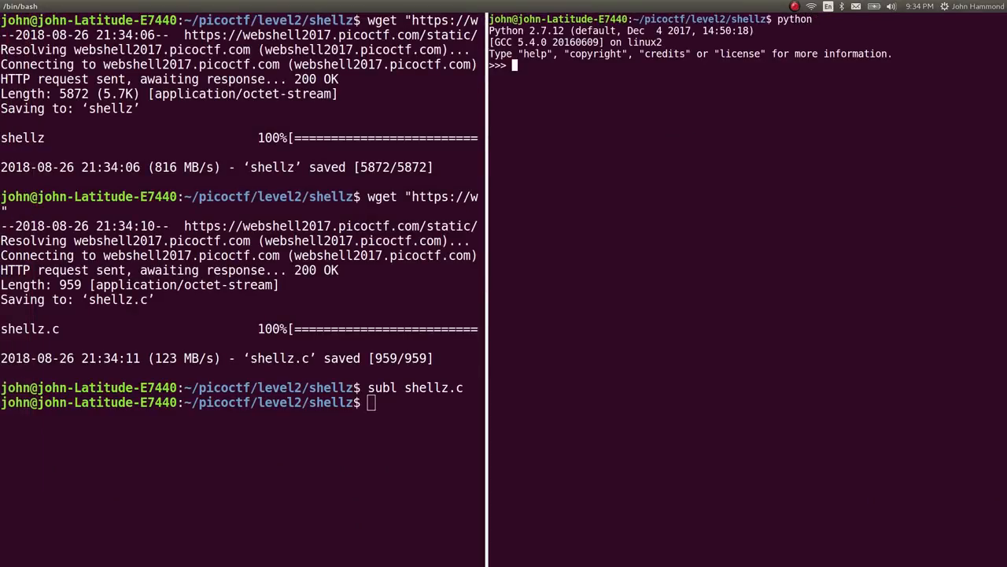
{"action": "type", "text": "import pwn"}
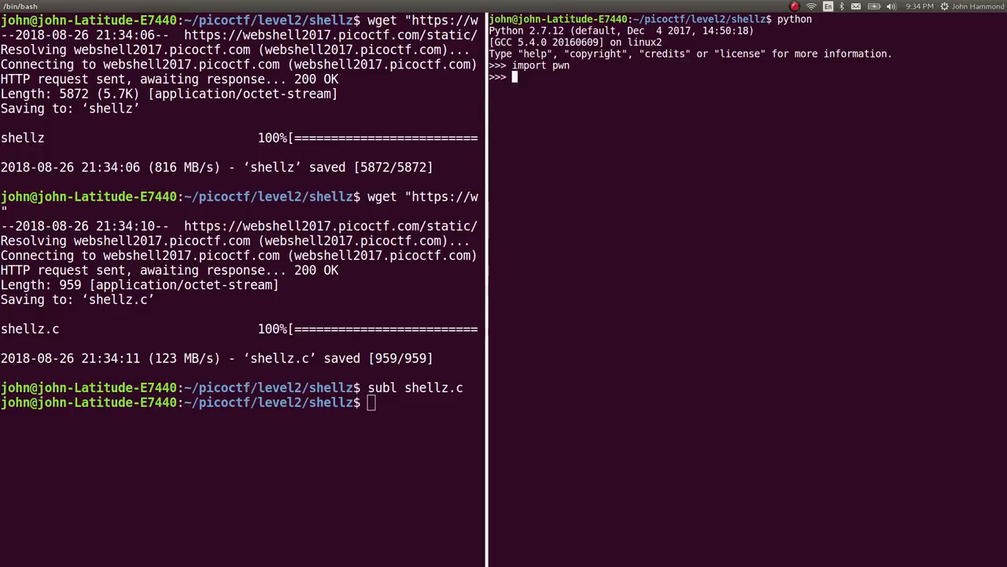
{"action": "type", "text": "pwn."}
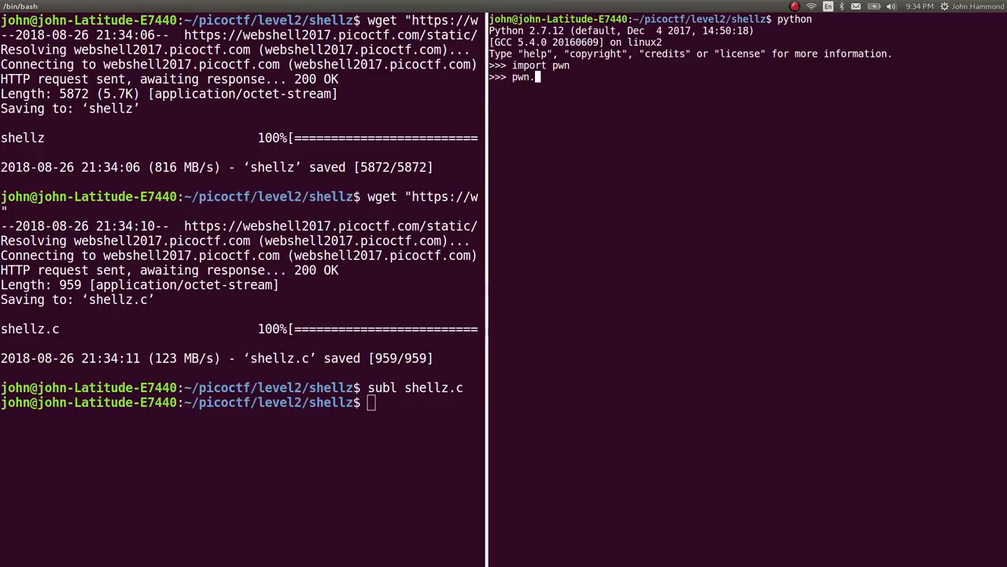
{"action": "type", "text": "shellcraft"}
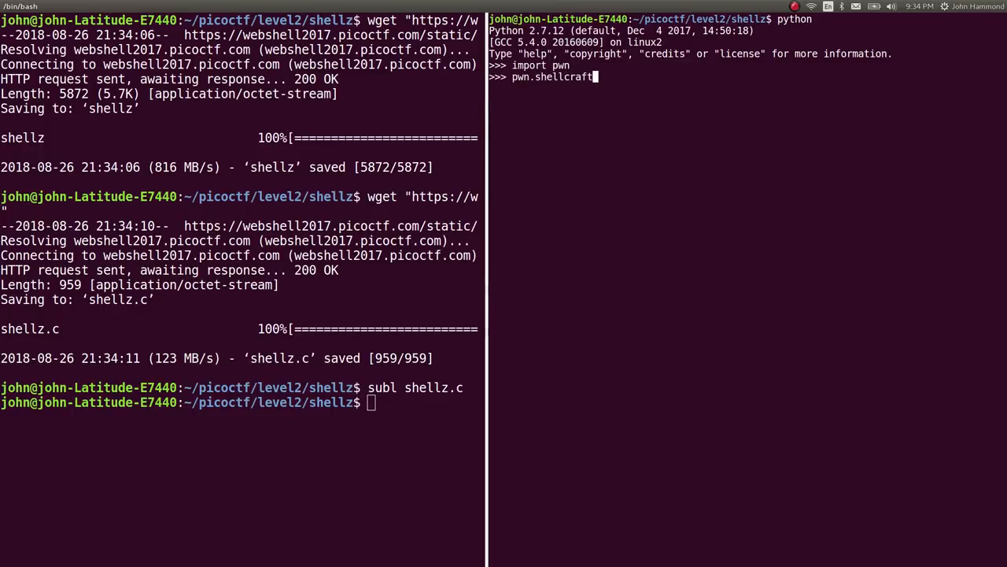
{"action": "type", "text": "."}
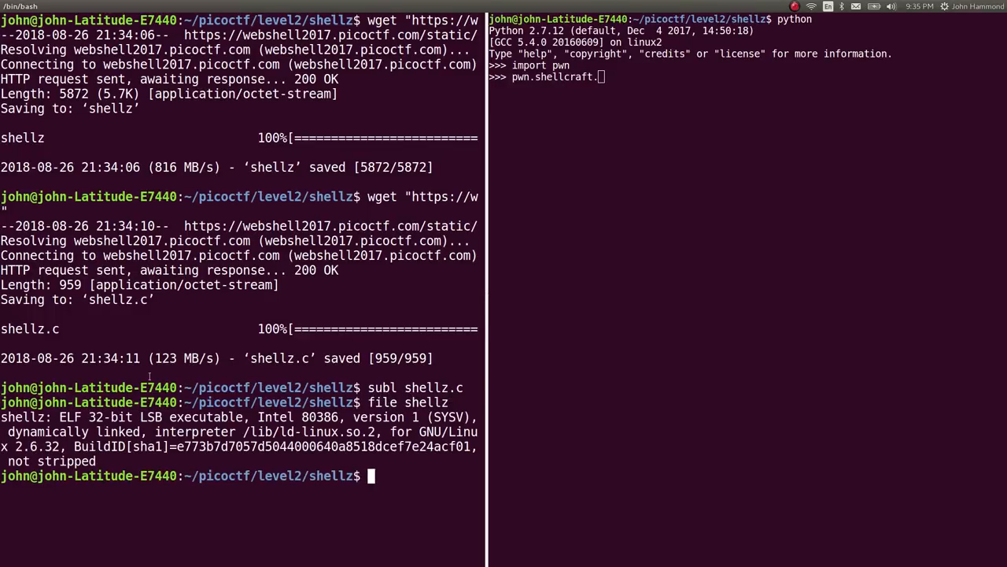
- Assemble pwn.shellcraft.i386.linux.cat('flag.txt') shellcode for the 32-bit shellz binary
{"action": "double_click", "coordinate": [318, 417]}
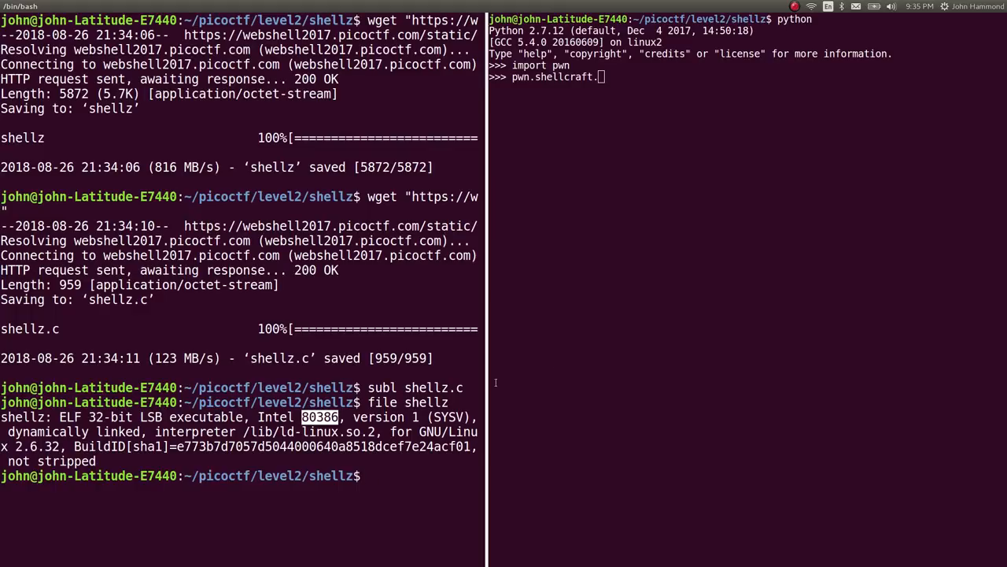
{"action": "type", "text": "i"}
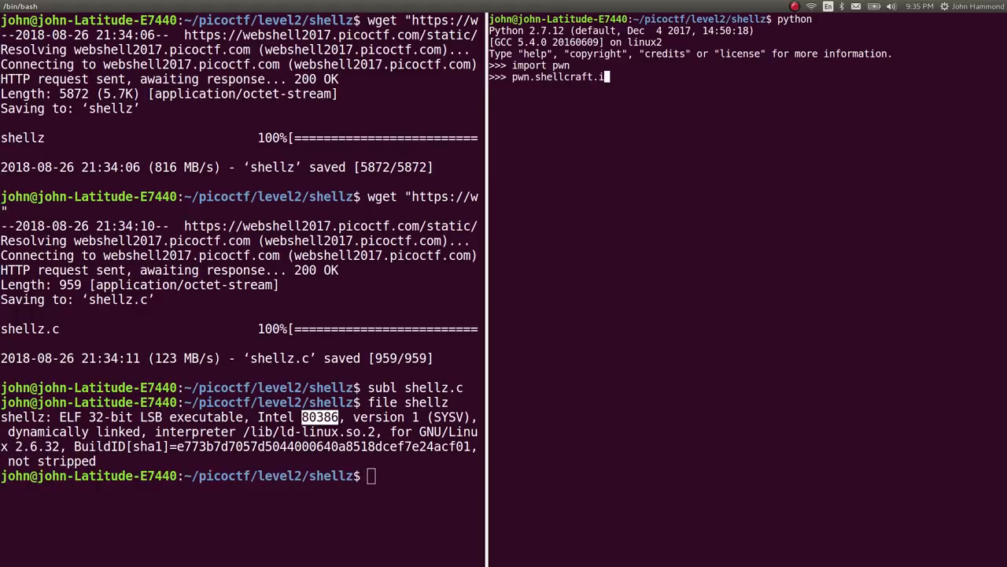
{"action": "type", "text": "386.linux.cat('fl"}
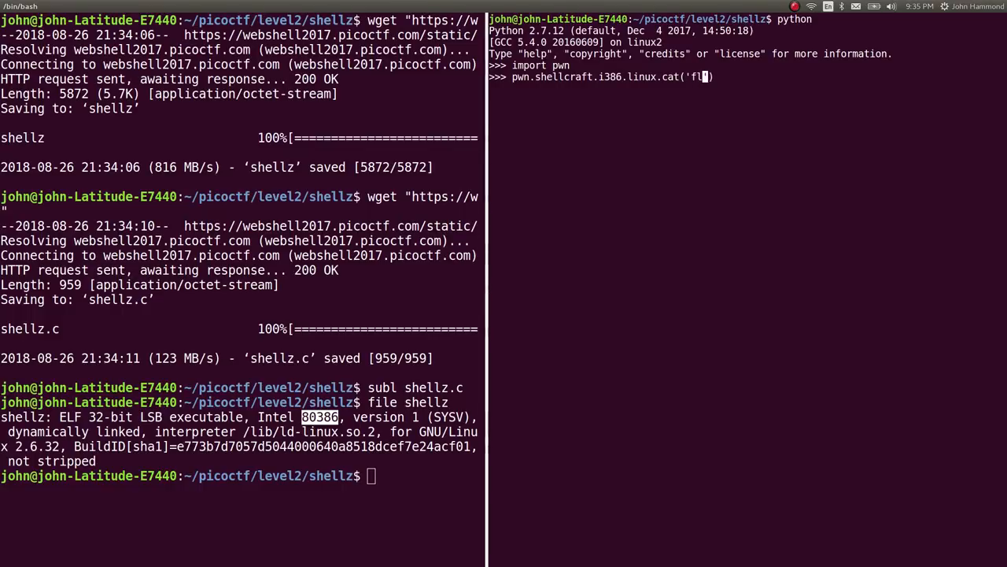
{"action": "type", "text": "ag.y"}
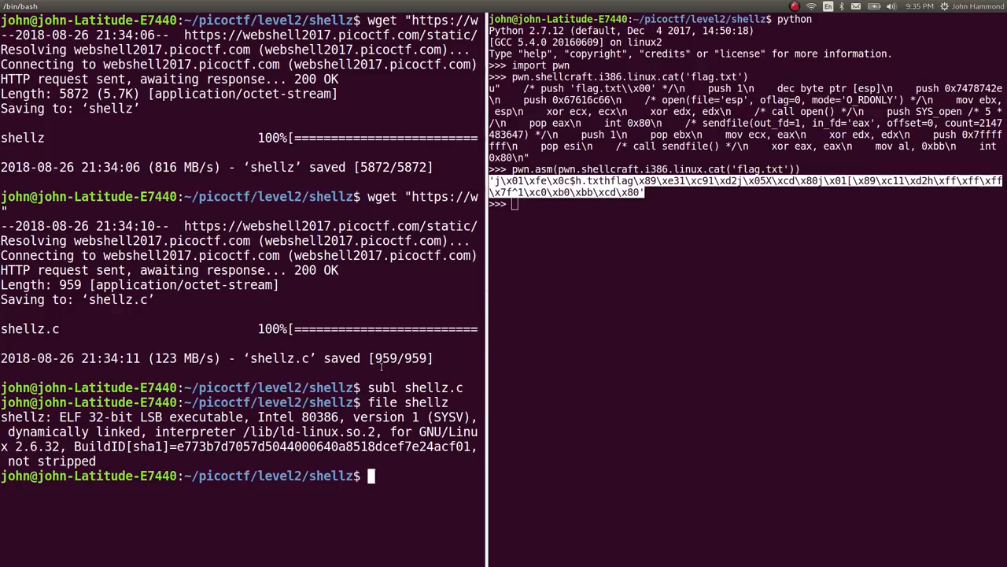
{"action": "type", "text": "python"}
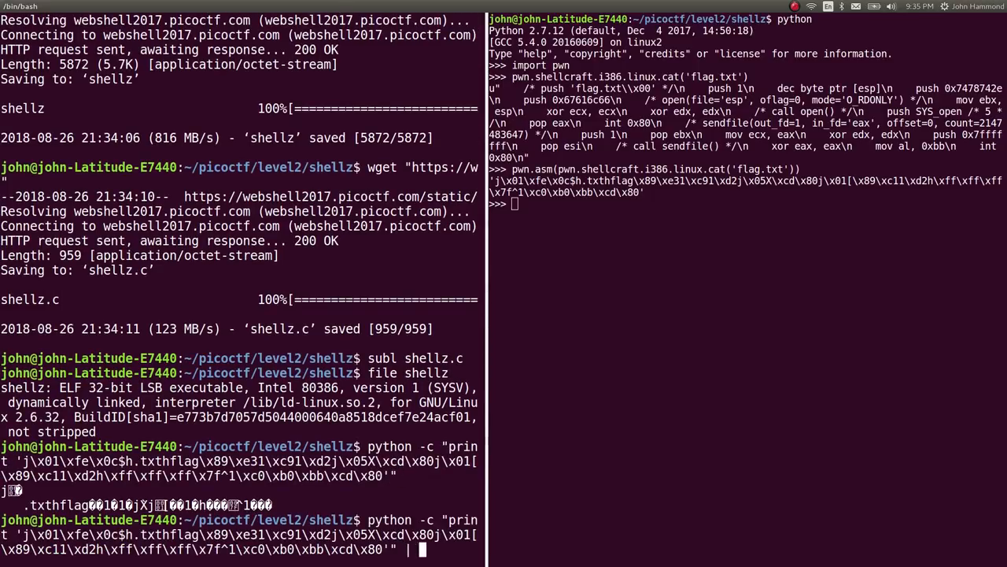
- Make shellz executable with chmod and create a local flag file with nano
{"action": "type", "text": "chmod +x shellz"}
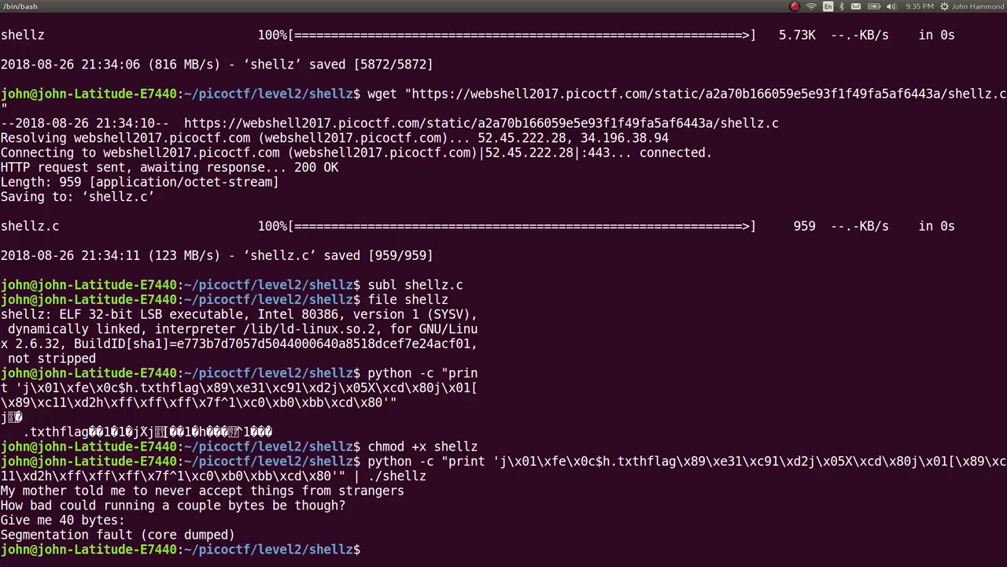
{"action": "type", "text": "nano fla"}
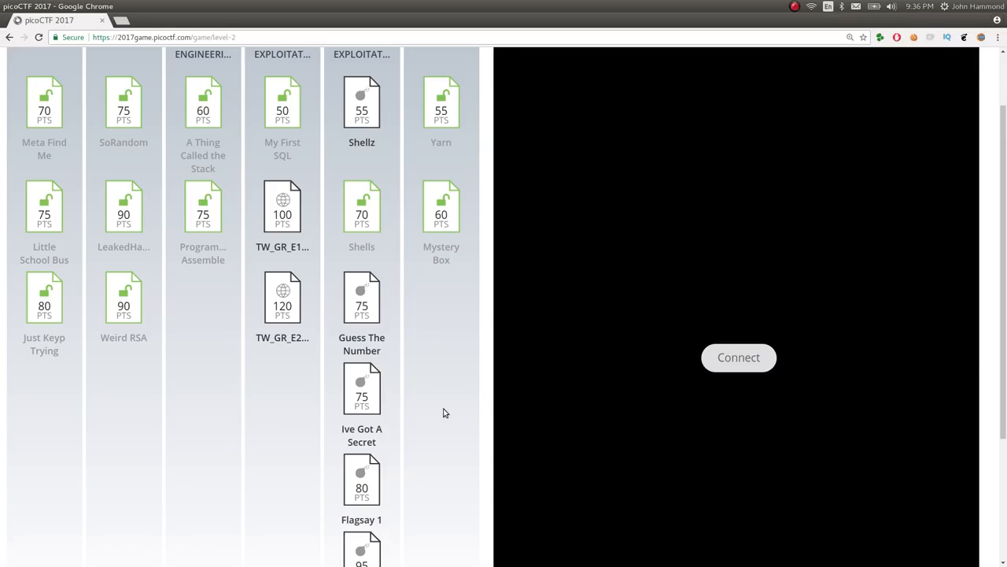
{"action": "mouse_move", "coordinate": [349, 160]}
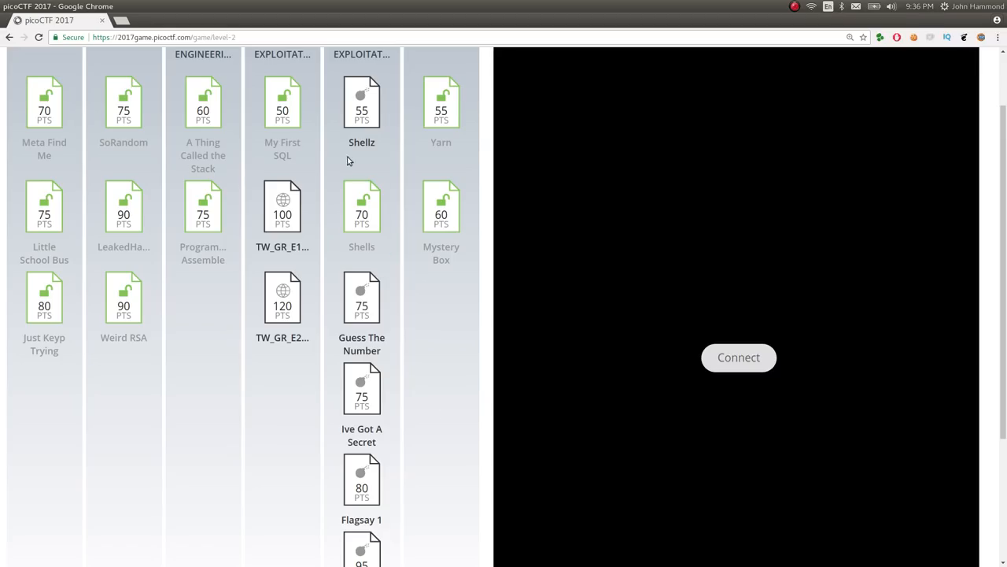
- Leave the Shellz challenge page for shell-storm.org/shellcode in a new tab
{"action": "left_click", "coordinate": [362, 103]}
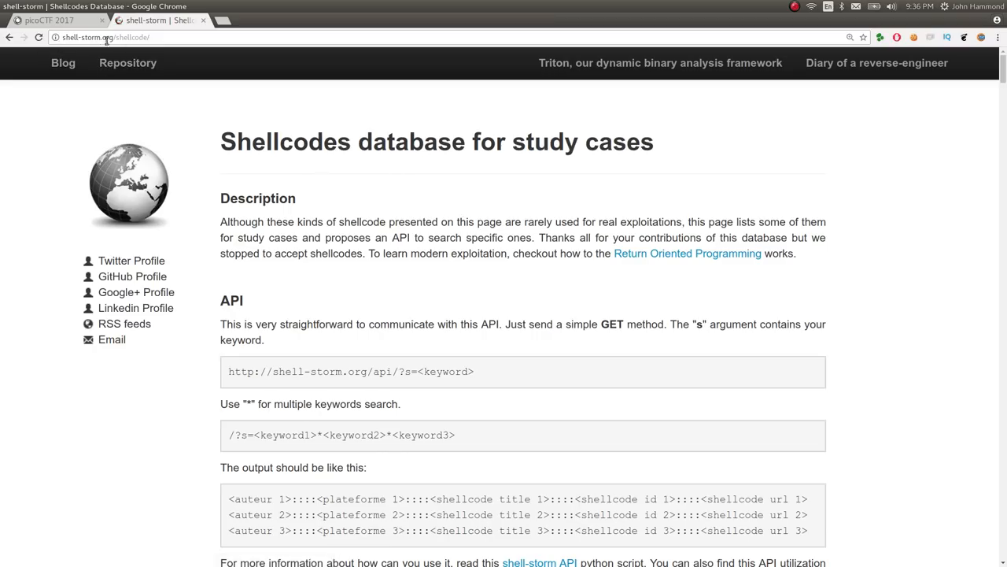
- Scroll the shell-storm Linux/x86 listing to the 33-byte execve /bin/bash -p shellcode entry
{"action": "scroll", "scroll_direction": "down", "scroll_amount": 3}
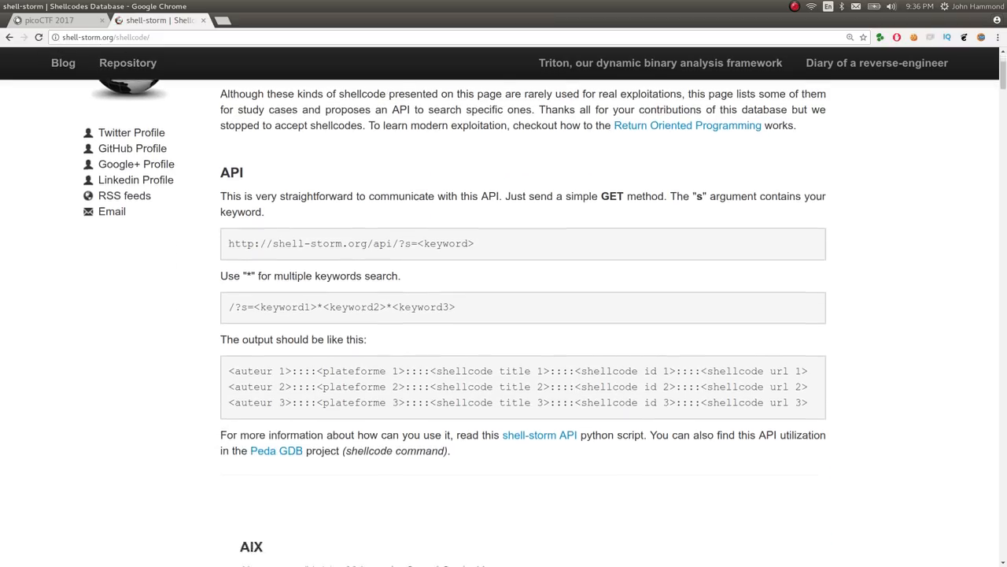
{"action": "scroll", "scroll_direction": "down", "scroll_amount": 3}
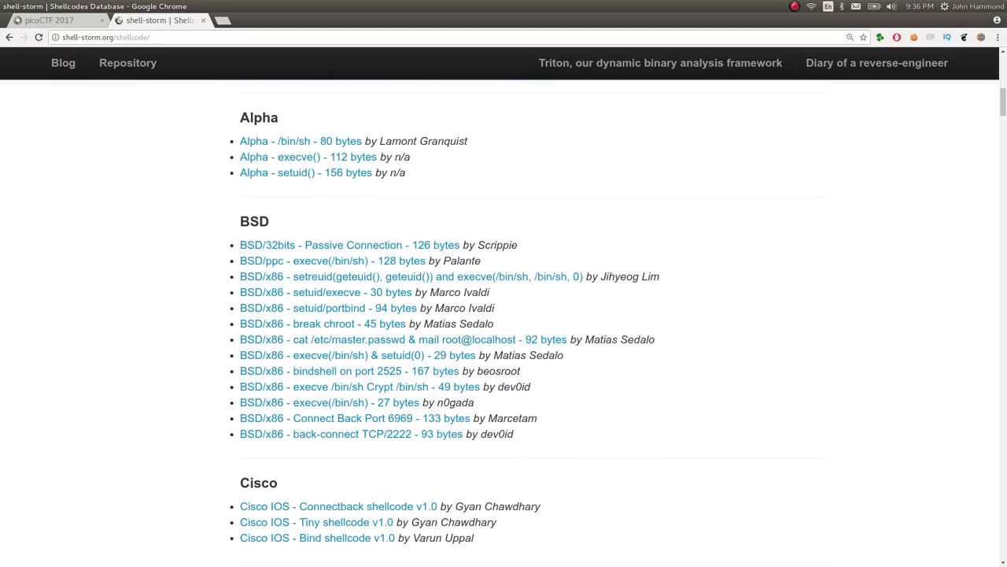
{"action": "scroll", "scroll_direction": "down", "scroll_amount": 3}
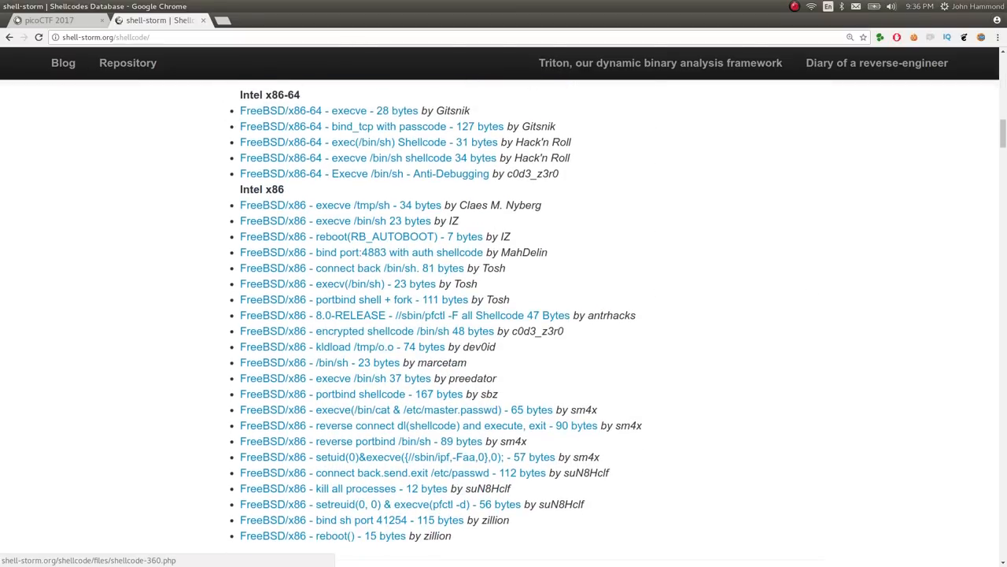
{"action": "scroll", "scroll_direction": "down", "scroll_amount": 3}
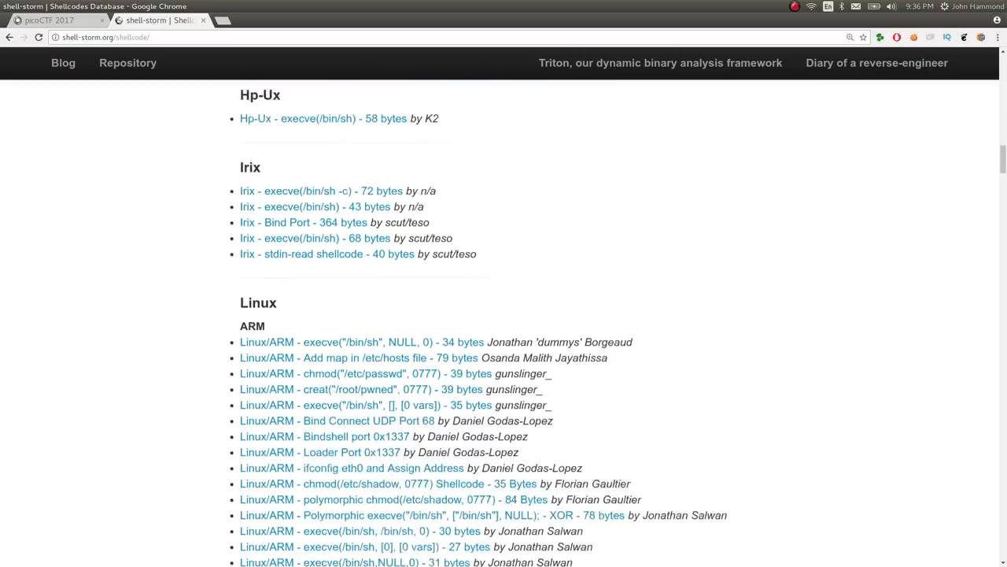
{"action": "scroll", "scroll_direction": "down", "scroll_amount": 3}
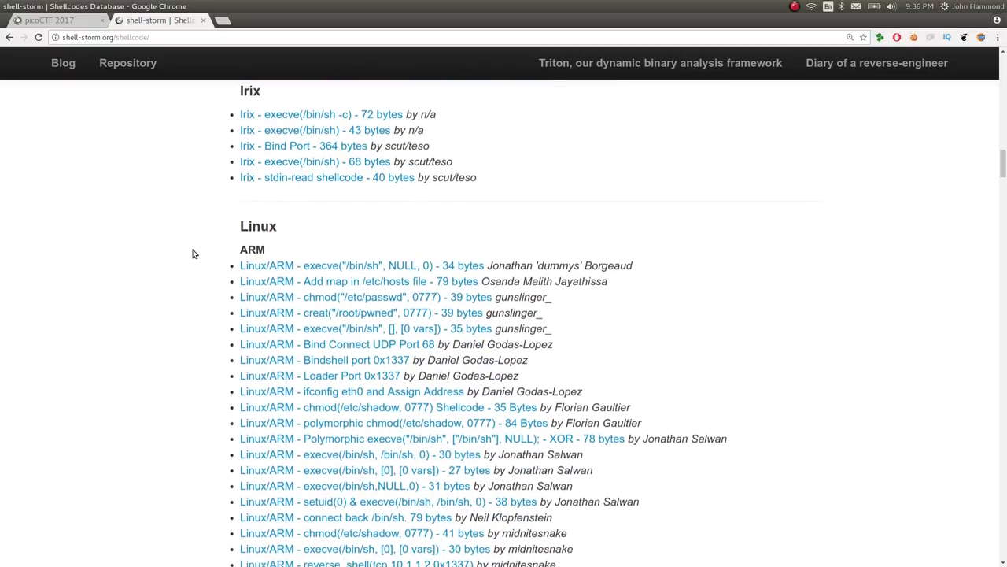
{"action": "scroll", "scroll_direction": "down", "scroll_amount": 3}
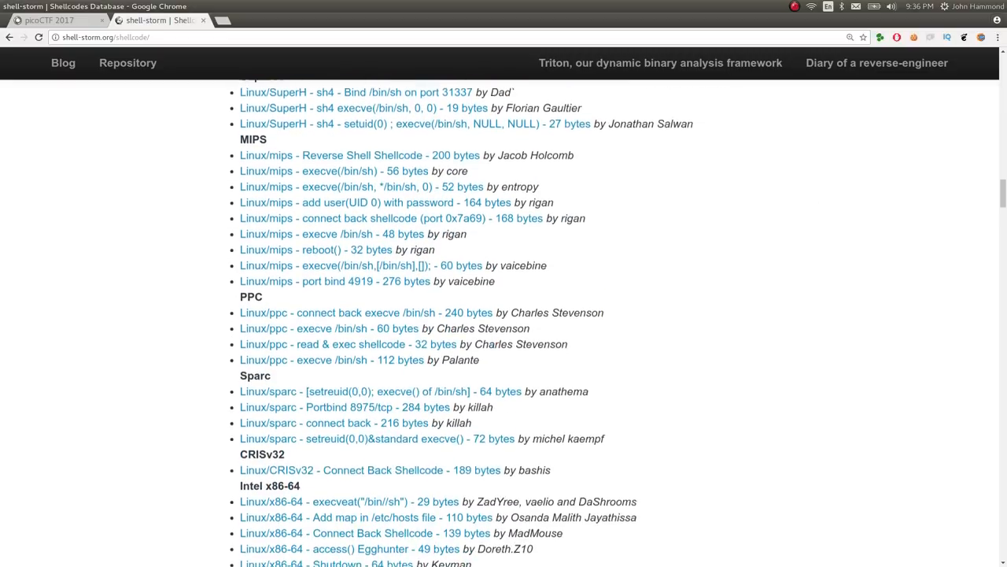
{"action": "scroll", "scroll_direction": "down", "scroll_amount": 3}
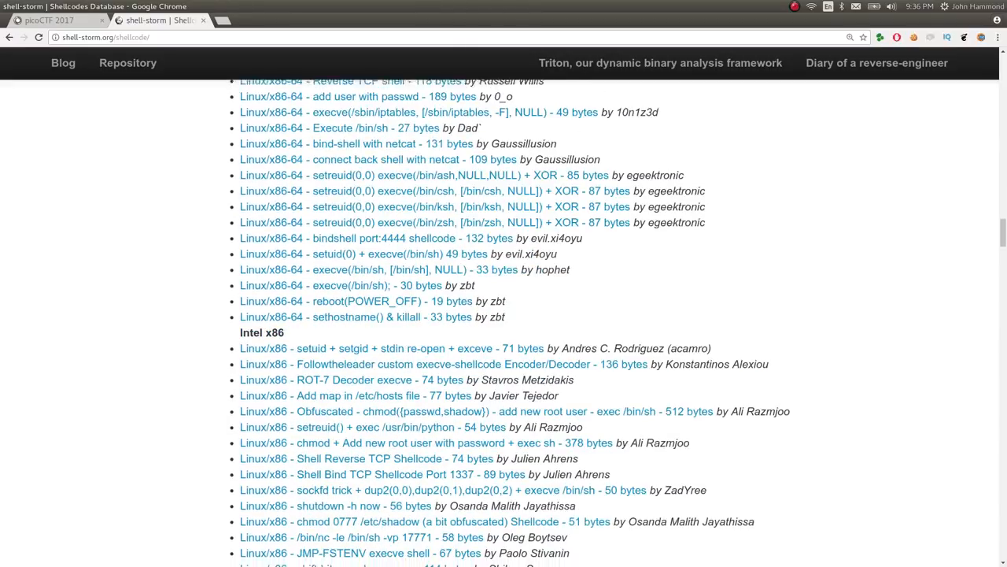
{"action": "scroll", "scroll_direction": "down", "scroll_amount": 3}
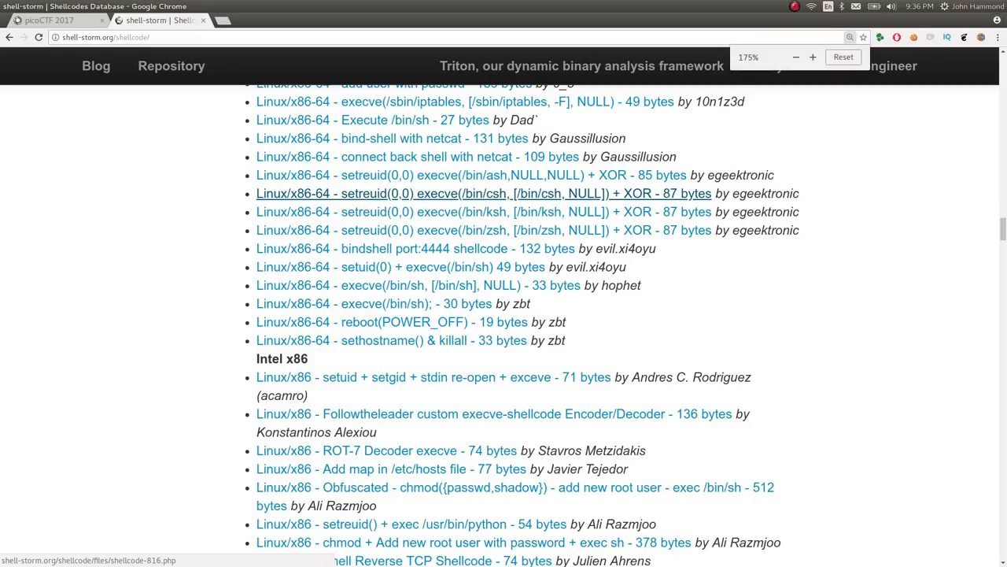
{"action": "scroll", "scroll_direction": "down", "scroll_amount": 3}
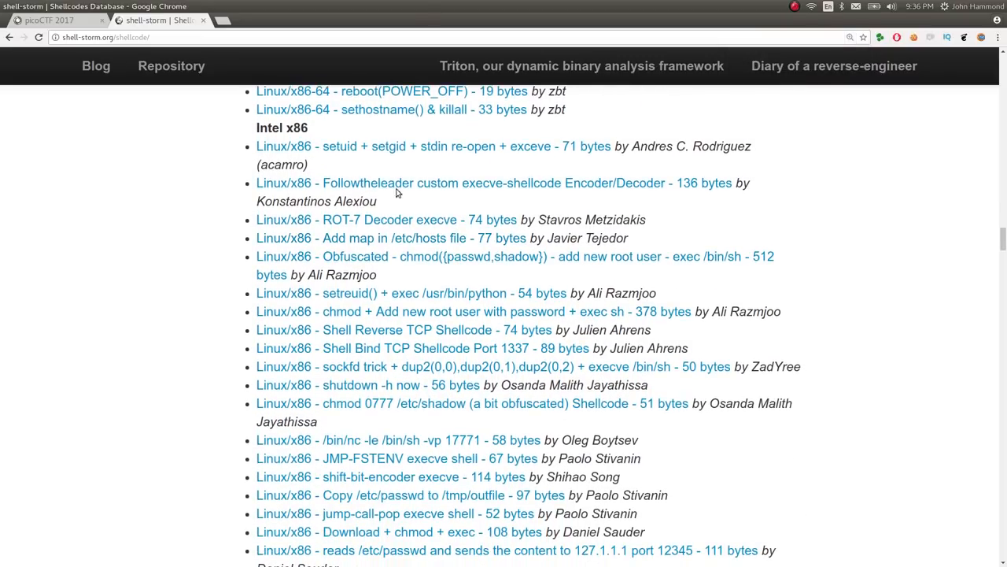
{"action": "mouse_move", "coordinate": [441, 292]}
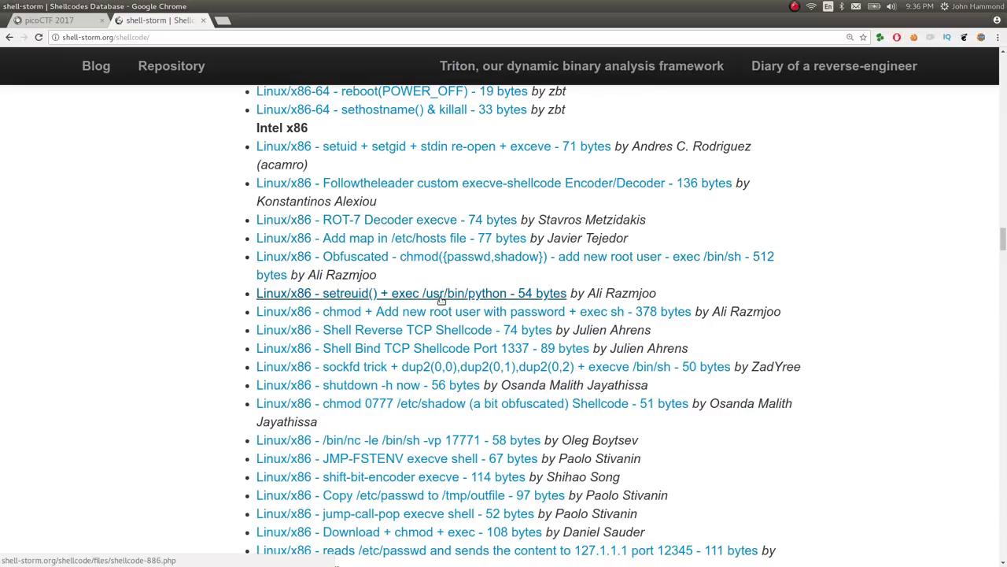
{"action": "scroll", "scroll_direction": "down", "scroll_amount": 3}
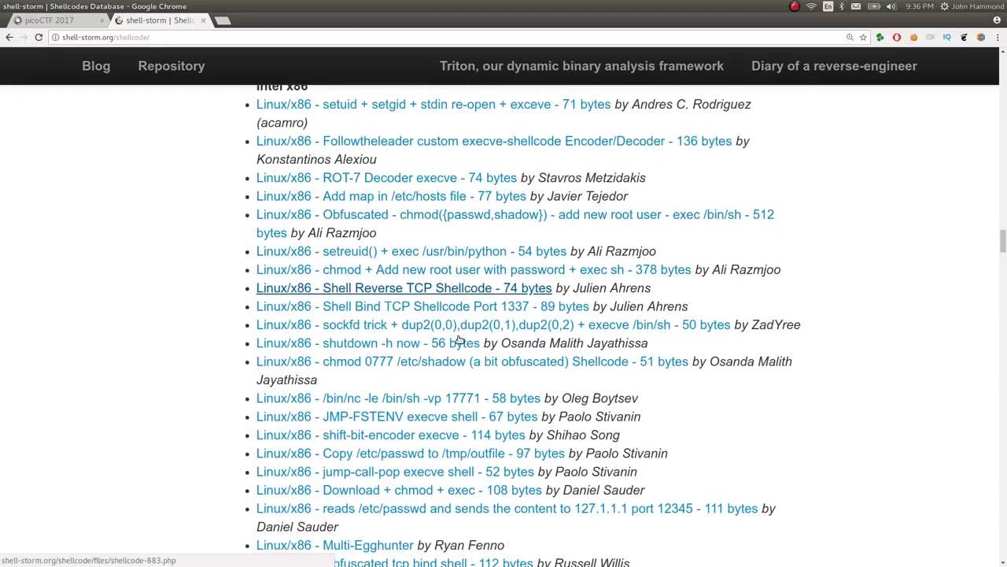
{"action": "scroll", "scroll_direction": "down", "scroll_amount": 3}
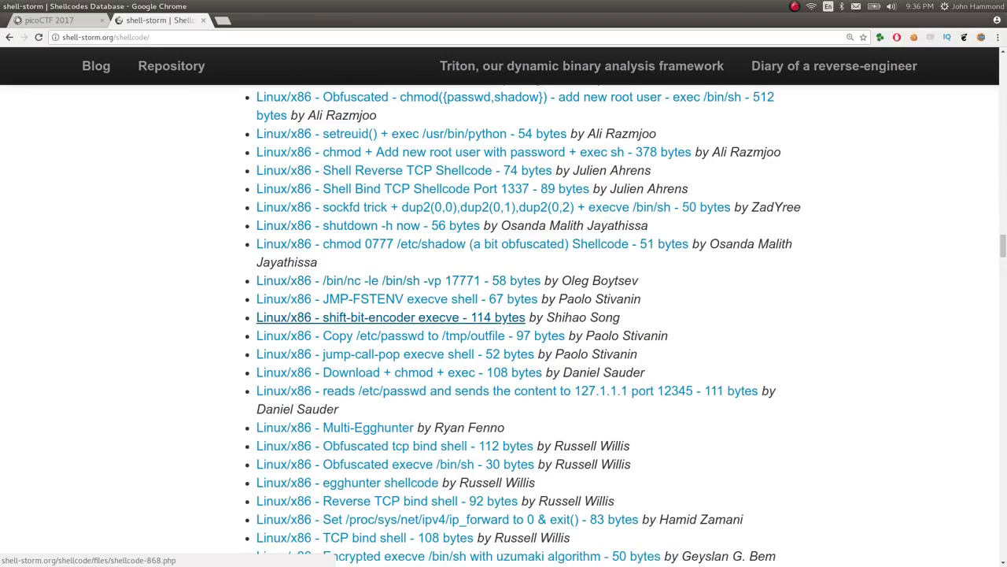
{"action": "scroll", "scroll_direction": "down", "scroll_amount": 3}
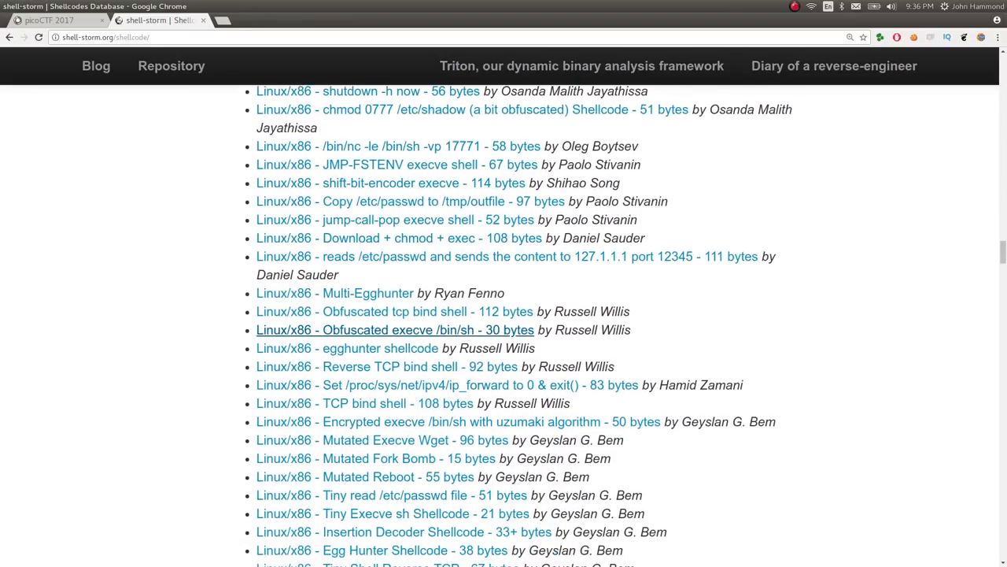
{"action": "scroll", "scroll_direction": "down", "scroll_amount": 3}
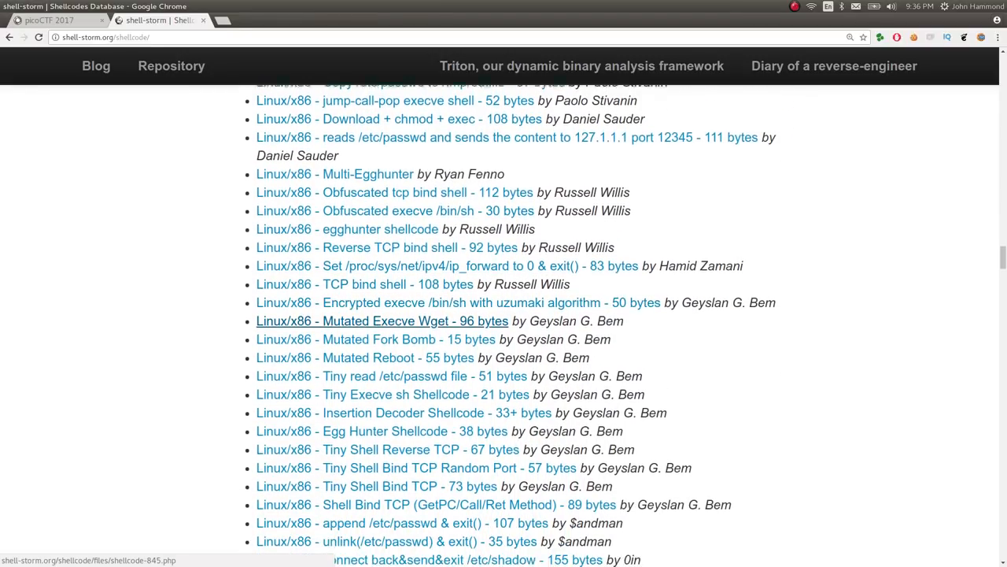
{"action": "scroll", "scroll_direction": "down", "scroll_amount": 3}
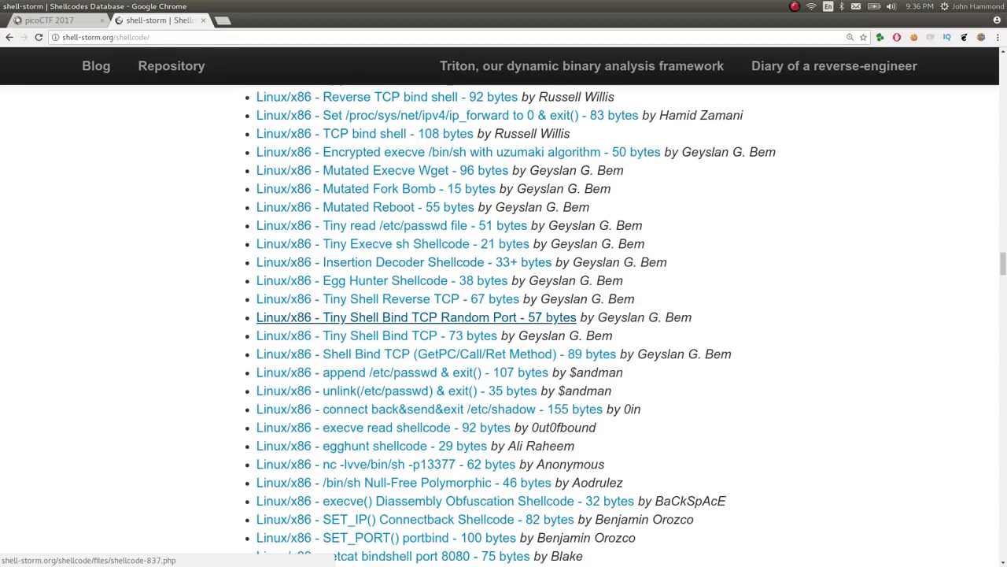
{"action": "scroll", "scroll_direction": "down", "scroll_amount": 3}
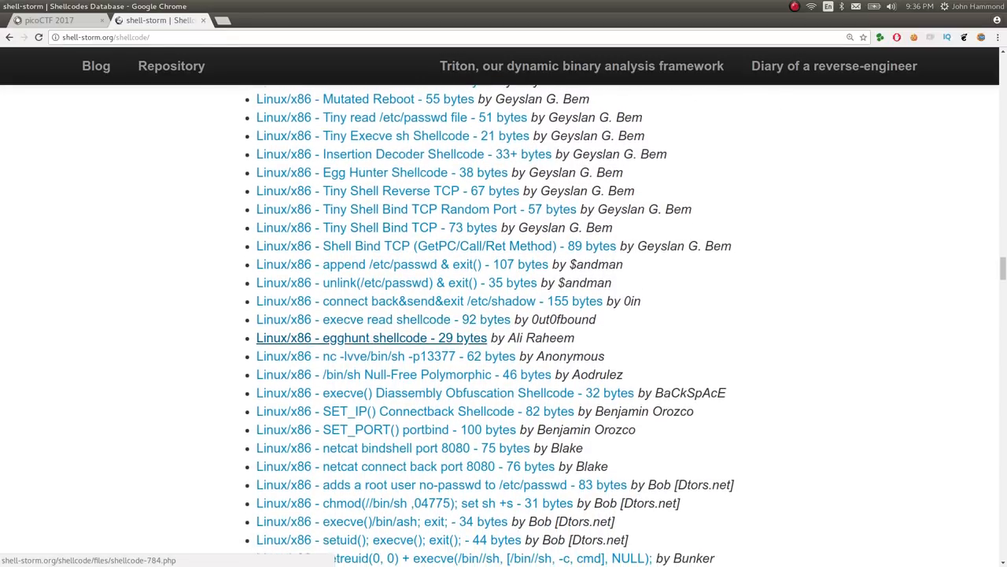
{"action": "scroll", "scroll_direction": "down", "scroll_amount": 3}
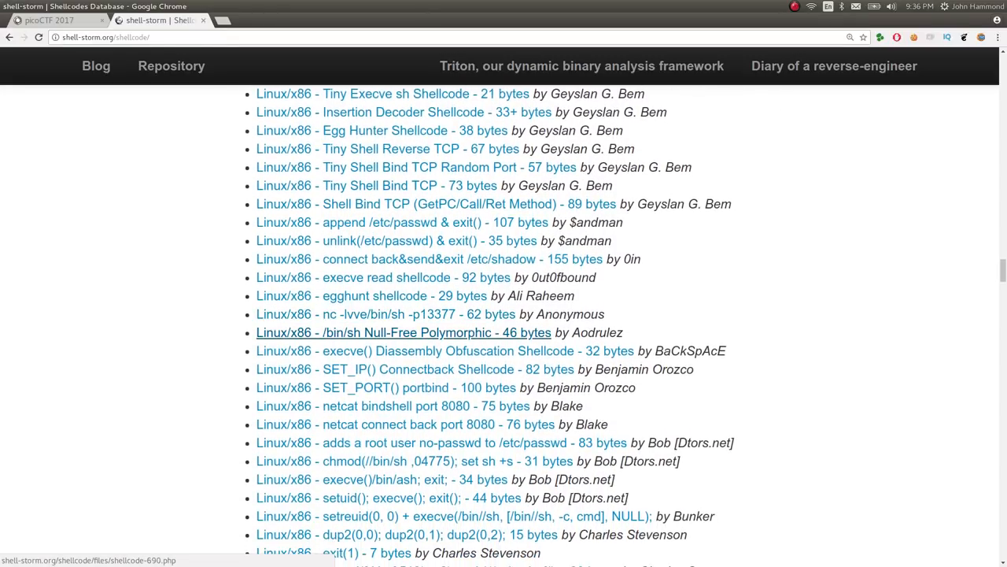
{"action": "scroll", "scroll_direction": "down", "scroll_amount": 3}
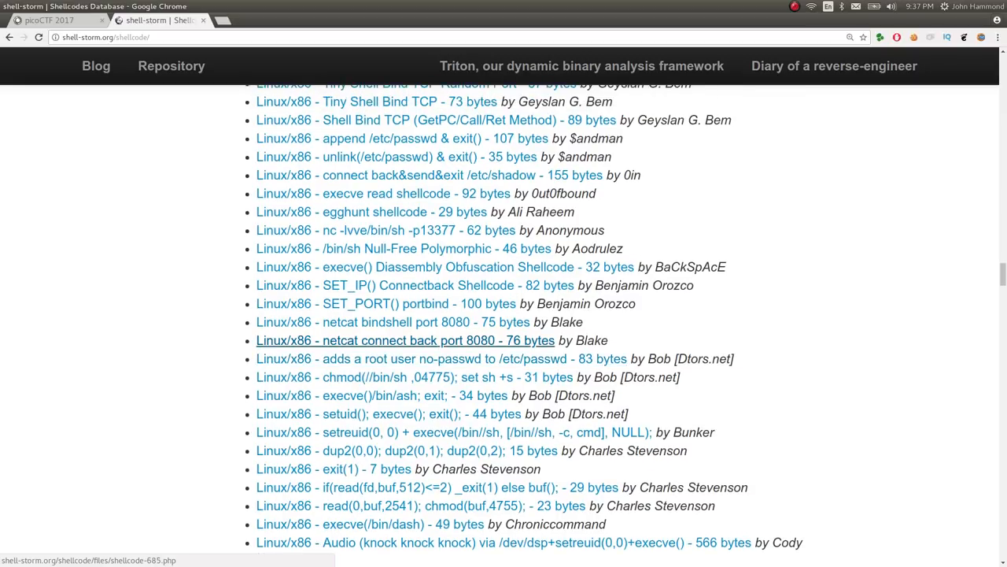
{"action": "scroll", "scroll_direction": "down", "scroll_amount": 3}
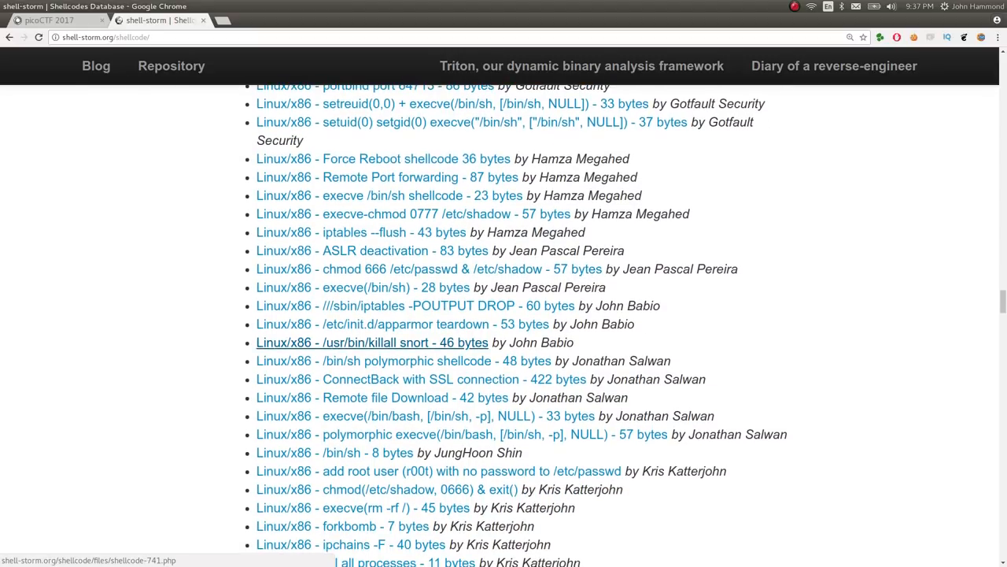
{"action": "mouse_move", "coordinate": [318, 421]}
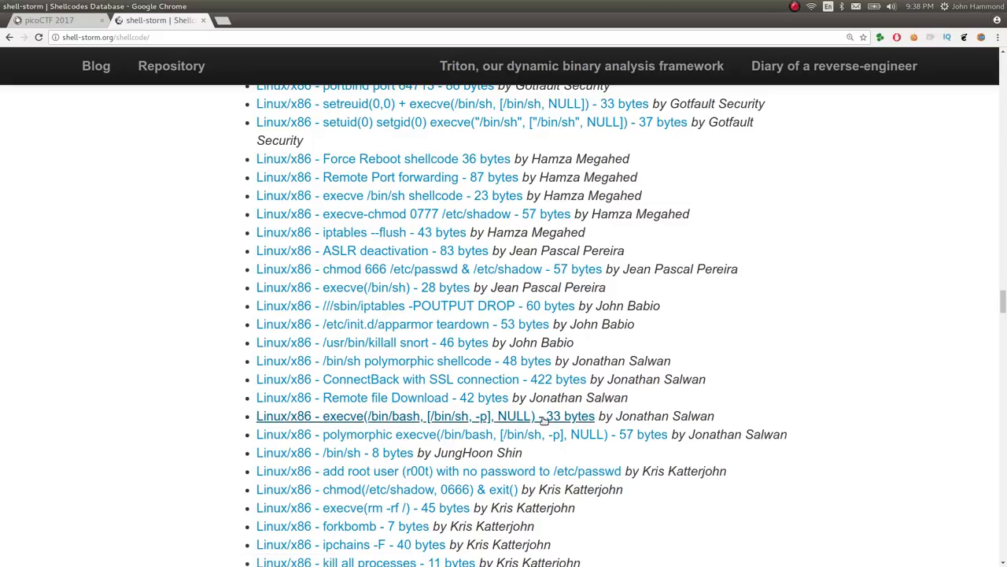
- Open the 33-byte /bin/bash -p shellcode page and select its char shellcode[] byte string
{"action": "left_click", "coordinate": [425, 415]}
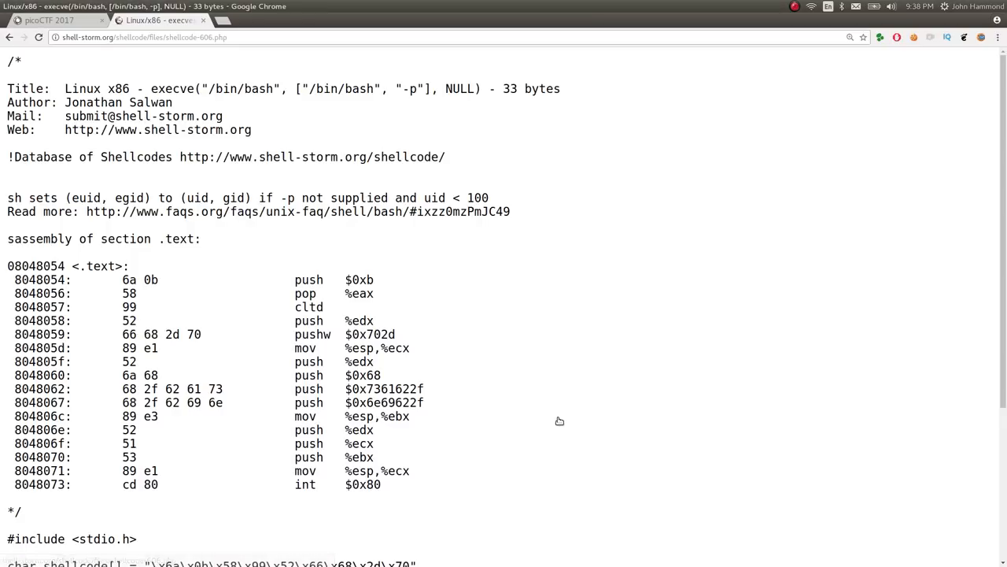
{"action": "scroll", "scroll_direction": "down", "scroll_amount": 3}
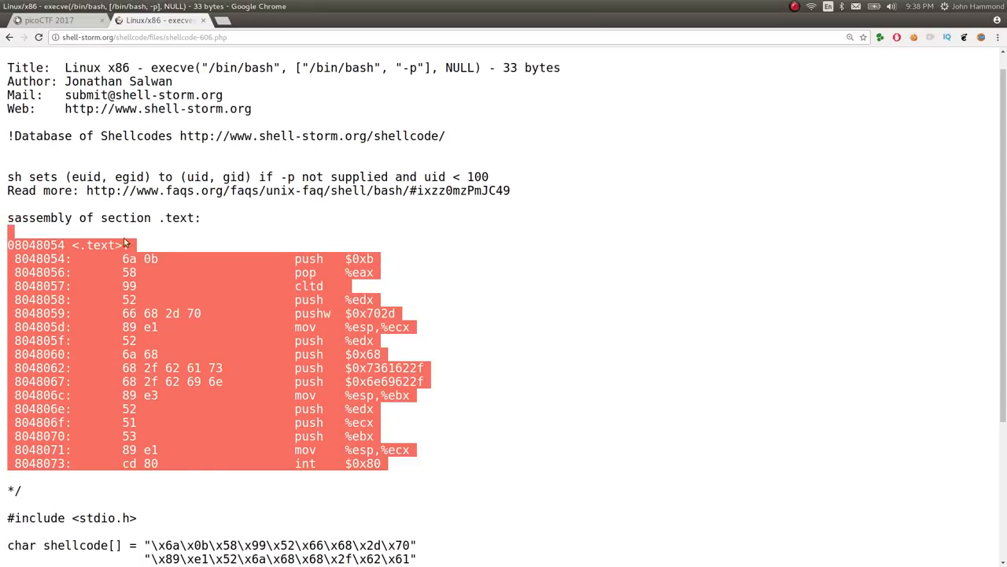
{"action": "scroll", "scroll_direction": "down", "scroll_amount": 3}
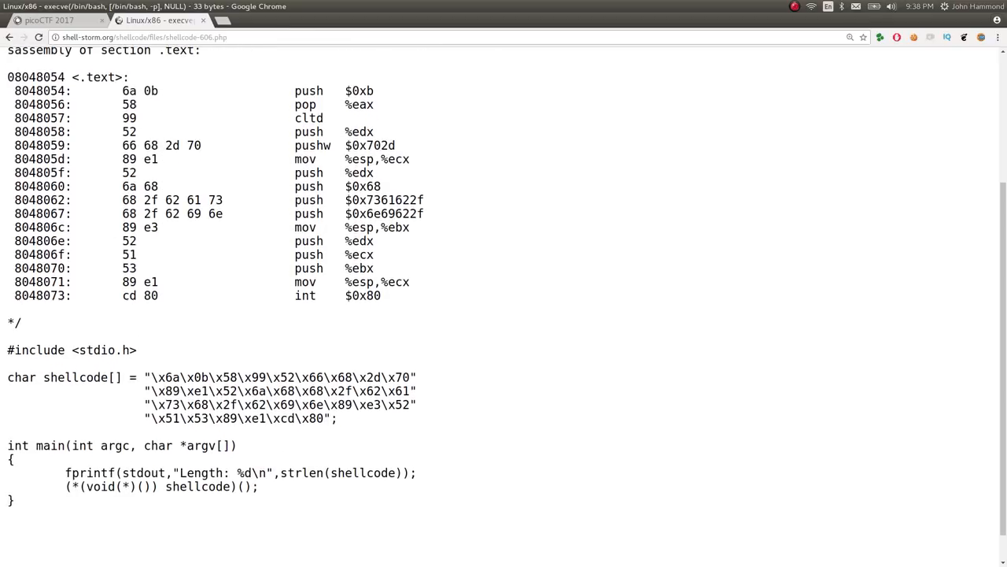
{"action": "left_click_drag", "start_coordinate": [181, 390], "coordinate": [334, 418]}
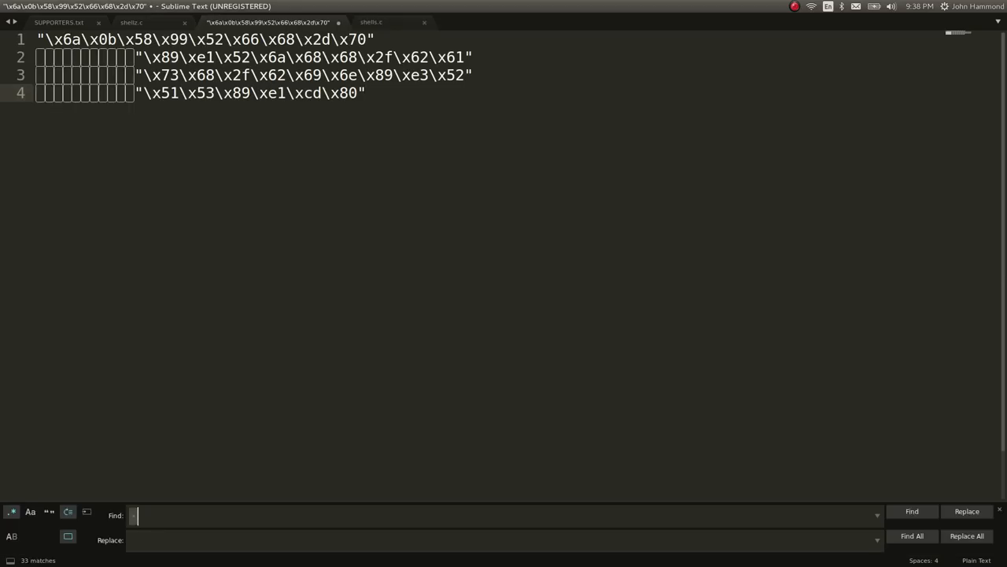
- Tidy the pasted shellcode into quoted hex strings in Sublime Text
{"action": "left_click", "coordinate": [911, 509]}
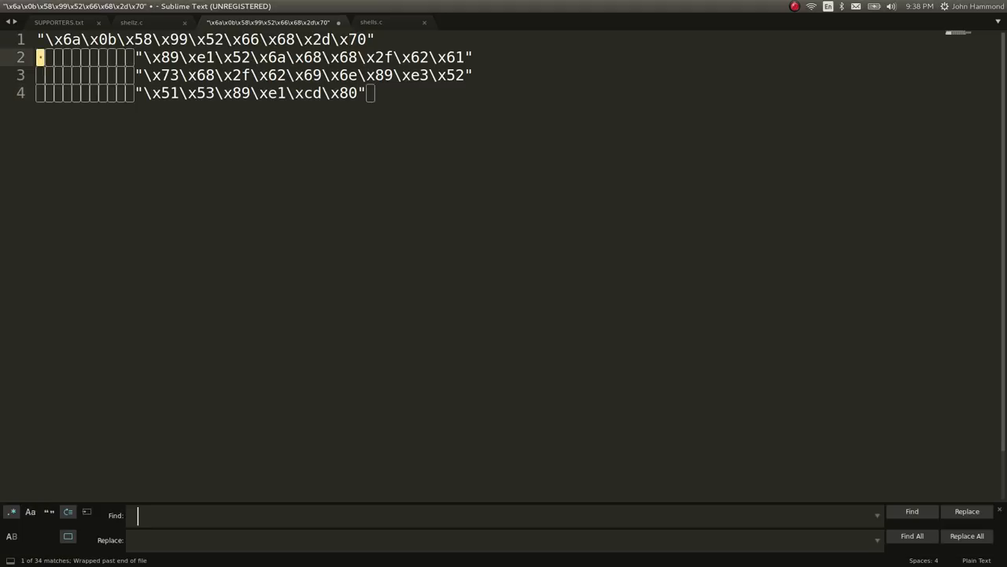
{"action": "left_click", "coordinate": [967, 536]}
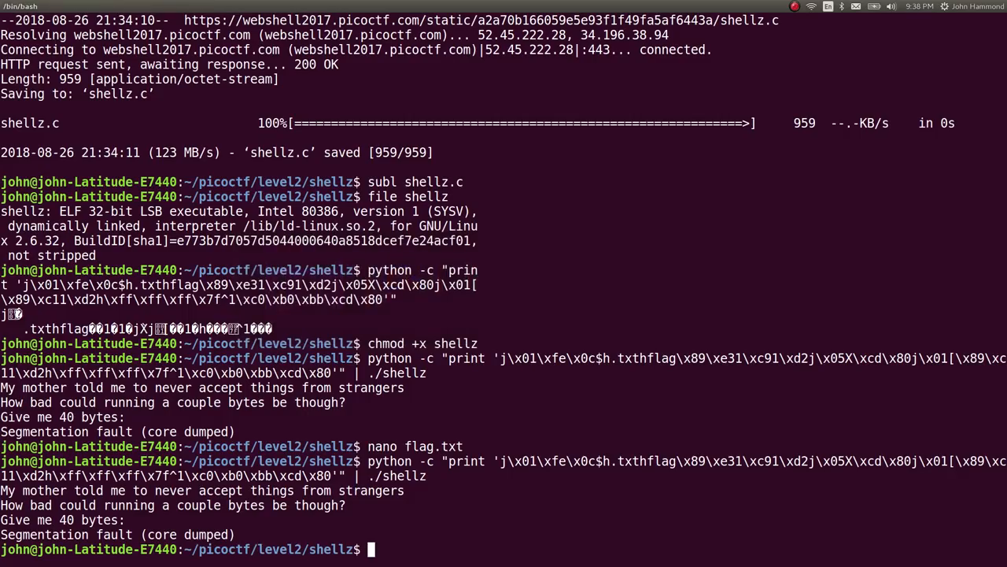
- Pipe python -c "print '<shellcode>'" into ./shellz, then rerun with cat keeping input open
{"action": "type", "text": "python"}
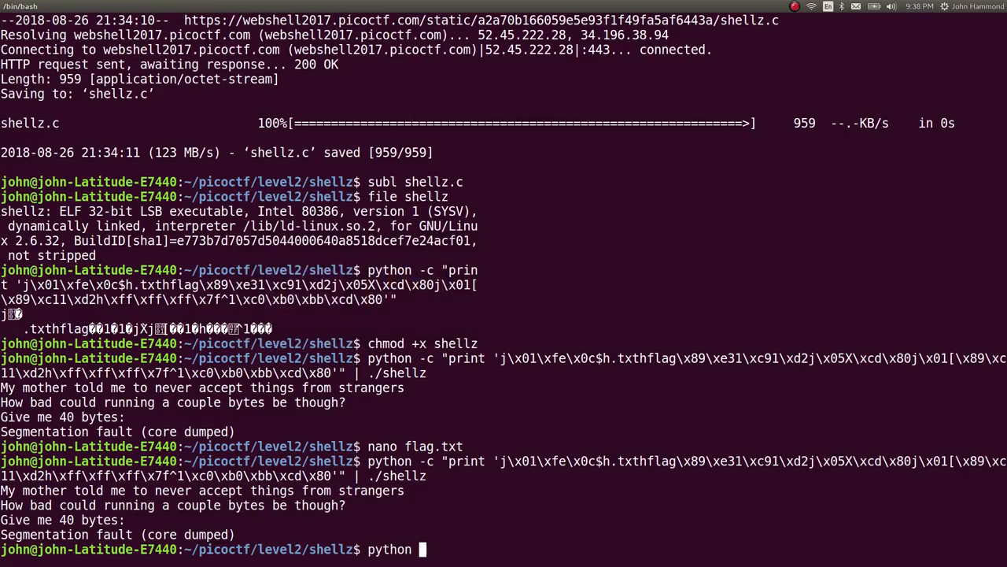
{"action": "type", "text": "-c \"prin"}
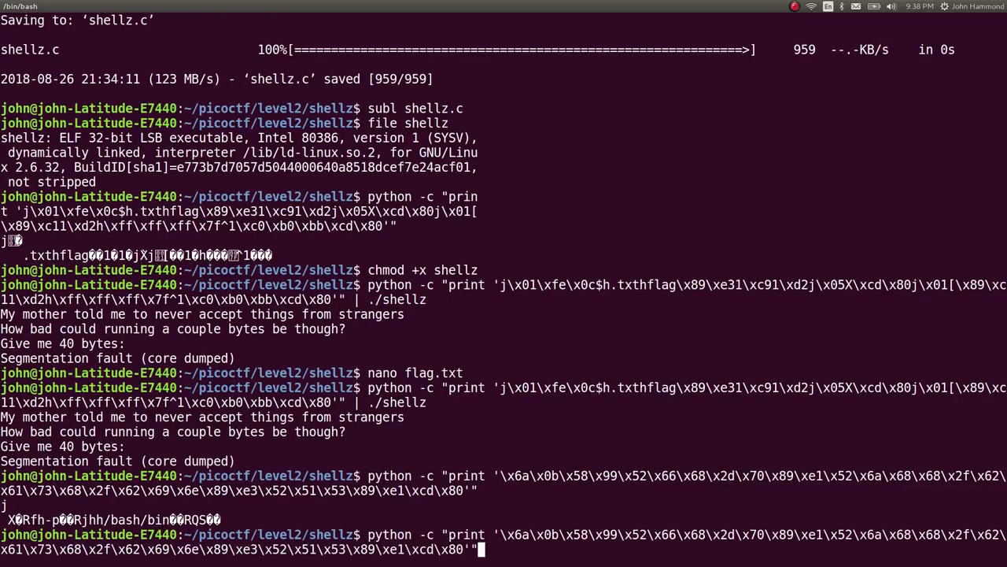
{"action": "type", "text": "| ./shellz"}
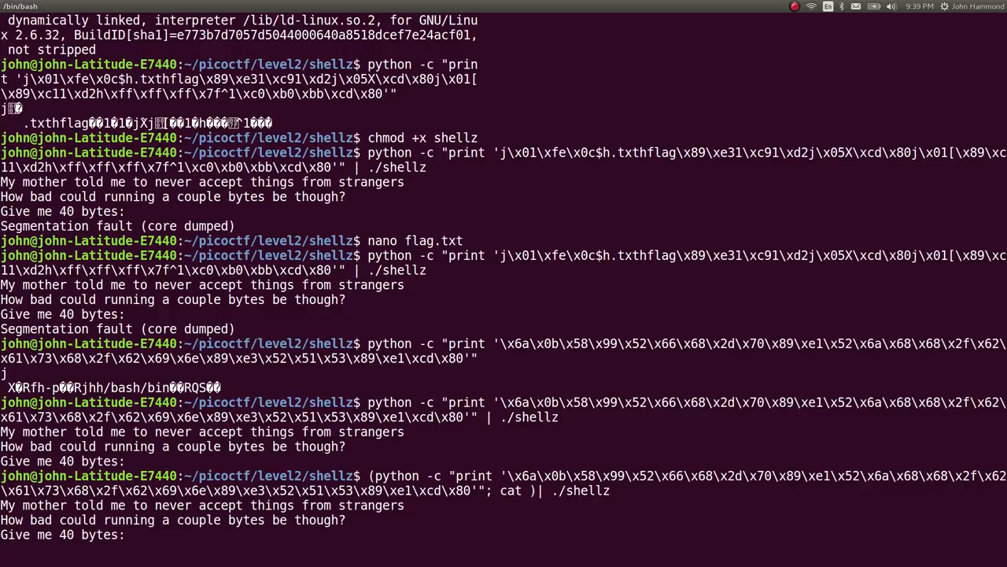
- Run whoami and cat flag.txt in the local spawned shell, then return to the terminal
{"action": "type", "text": "plzsub"}
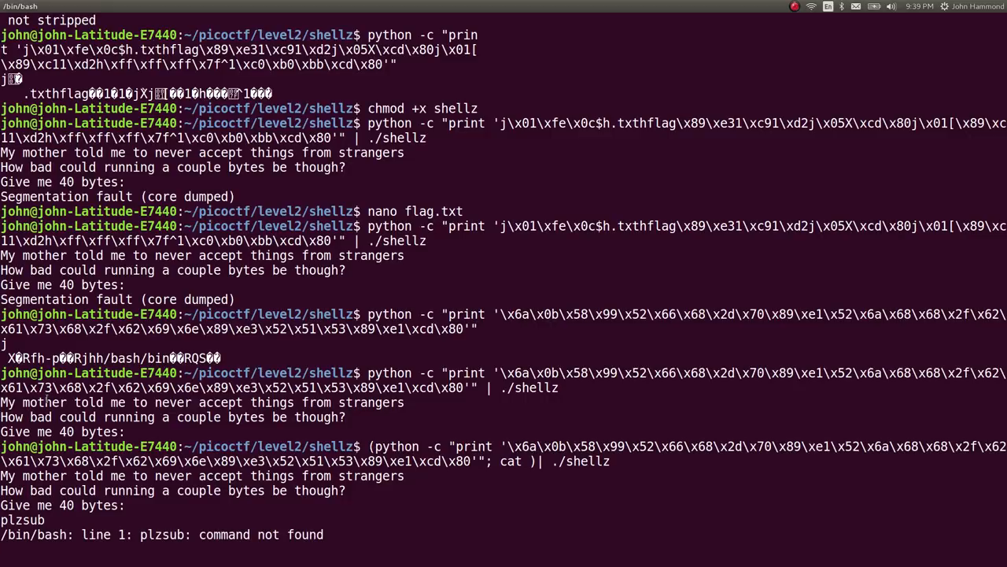
{"action": "type", "text": "whoami"}
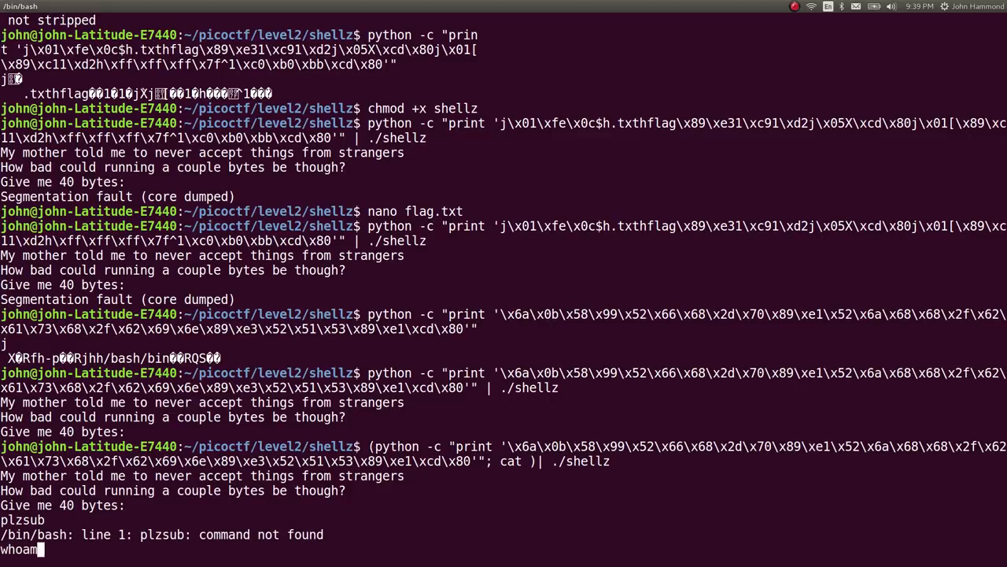
{"action": "key", "text": "Return"}
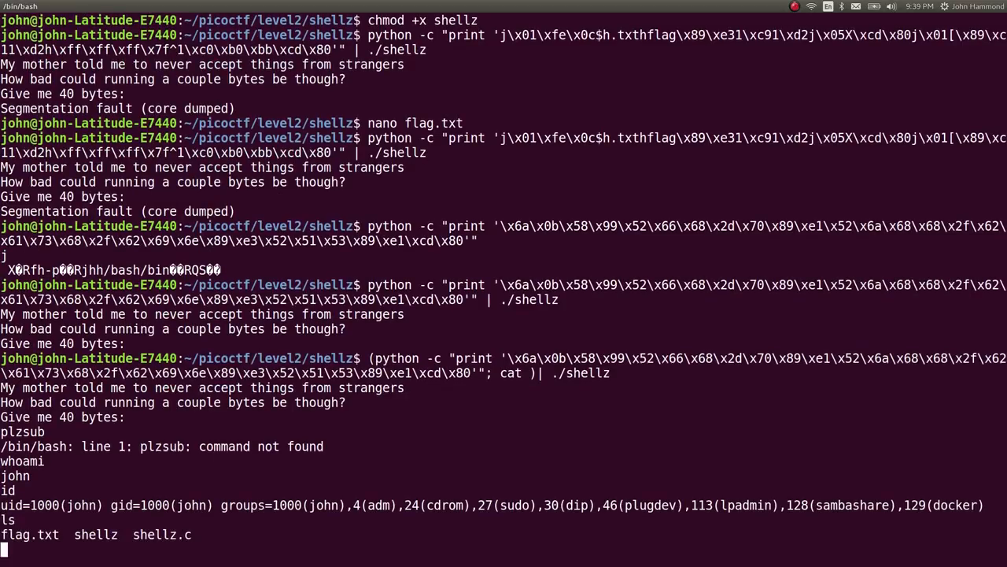
{"action": "type", "text": "cat flag."}
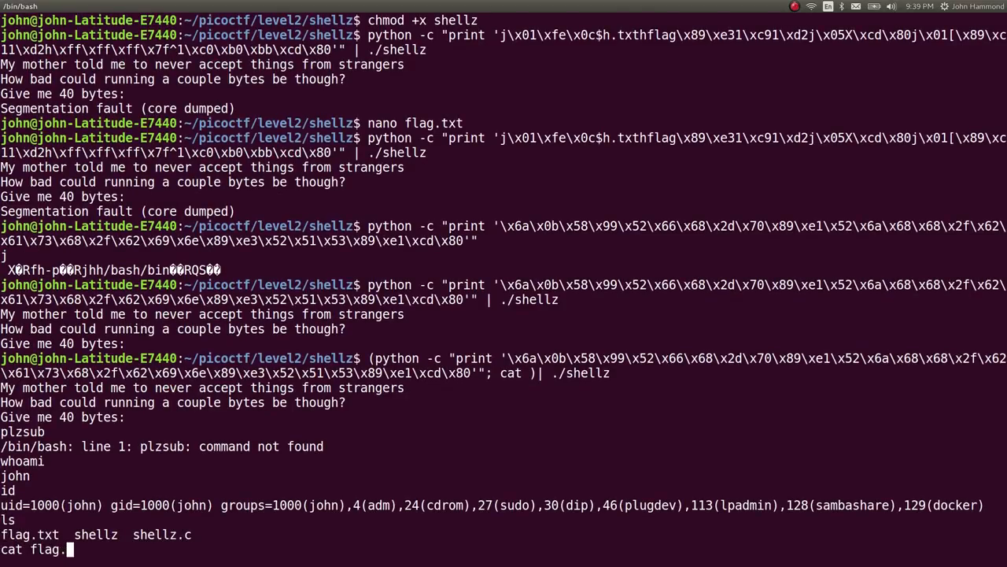
{"action": "key", "text": "Return"}
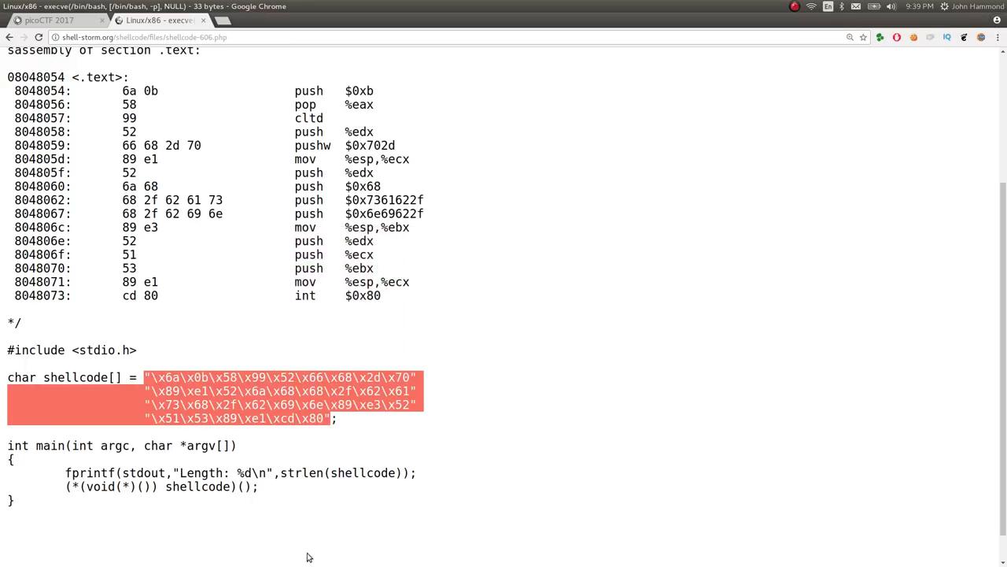
{"action": "left_click", "coordinate": [56, 19]}
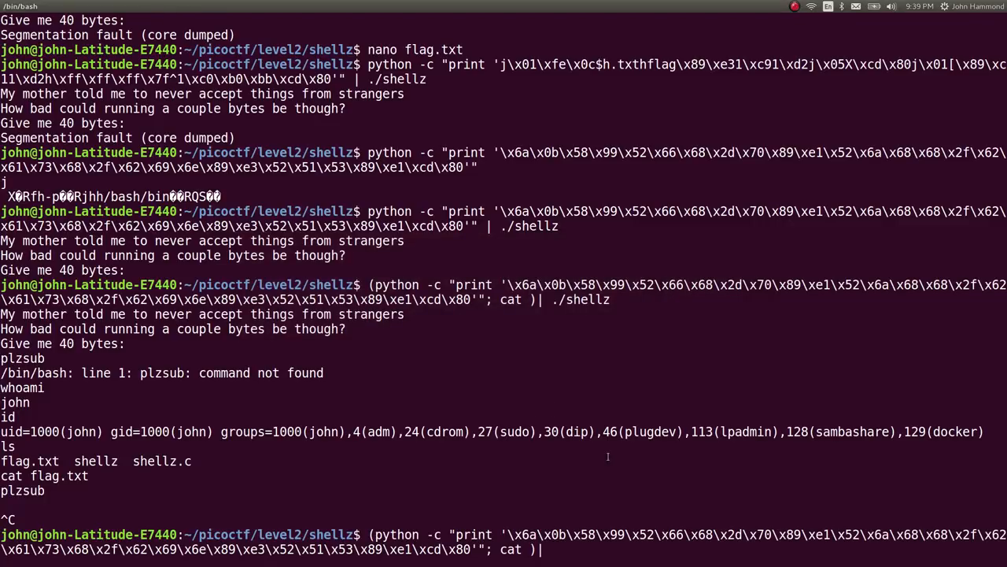
- Send the shellcode pipeline to shell2017.picoctf.com 49381 and cat flag.txt in the remote shell
{"action": "type", "text": "shell2017.picoctf.com 49381"}
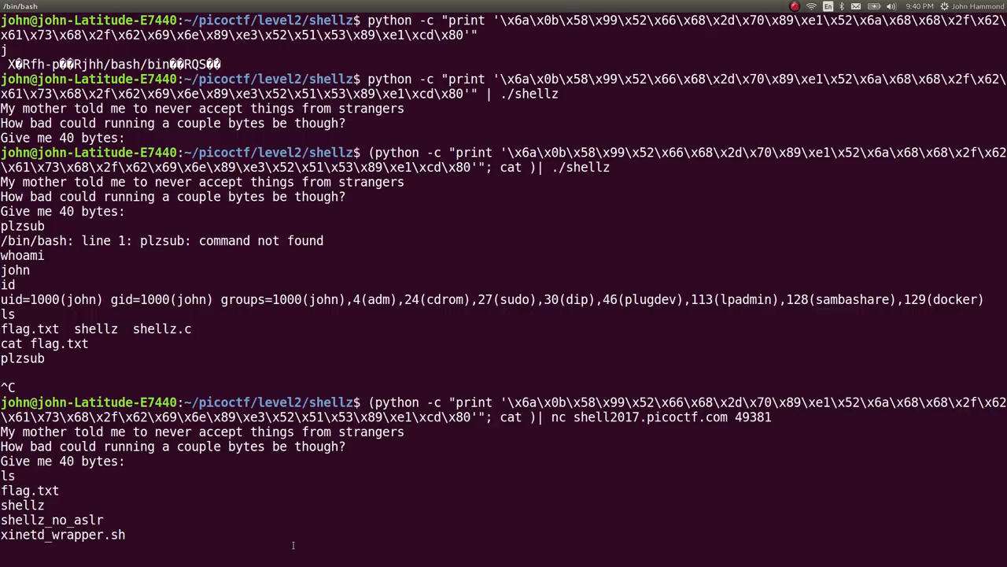
{"action": "type", "text": "cat flag.txt"}
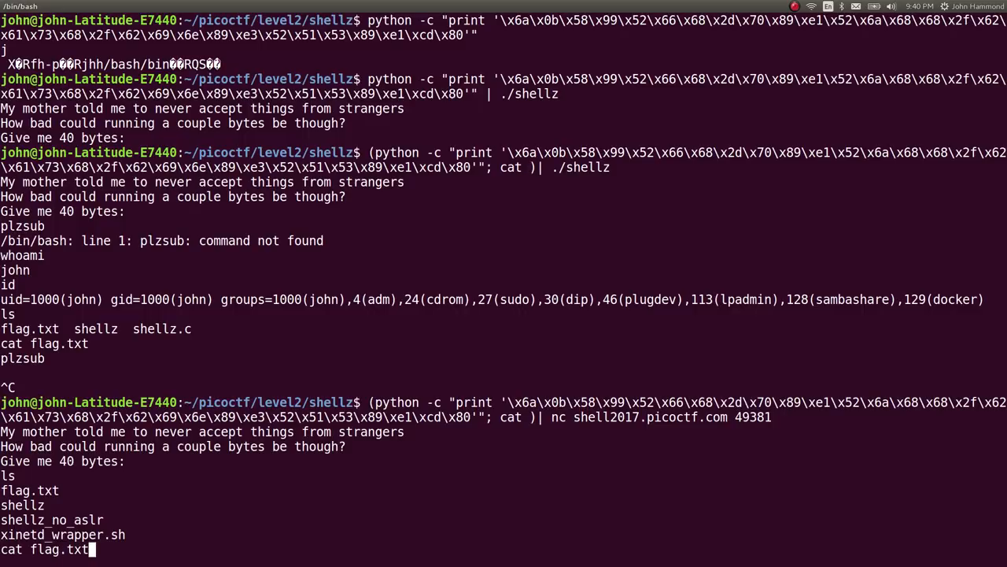
{"action": "key", "text": "Return"}
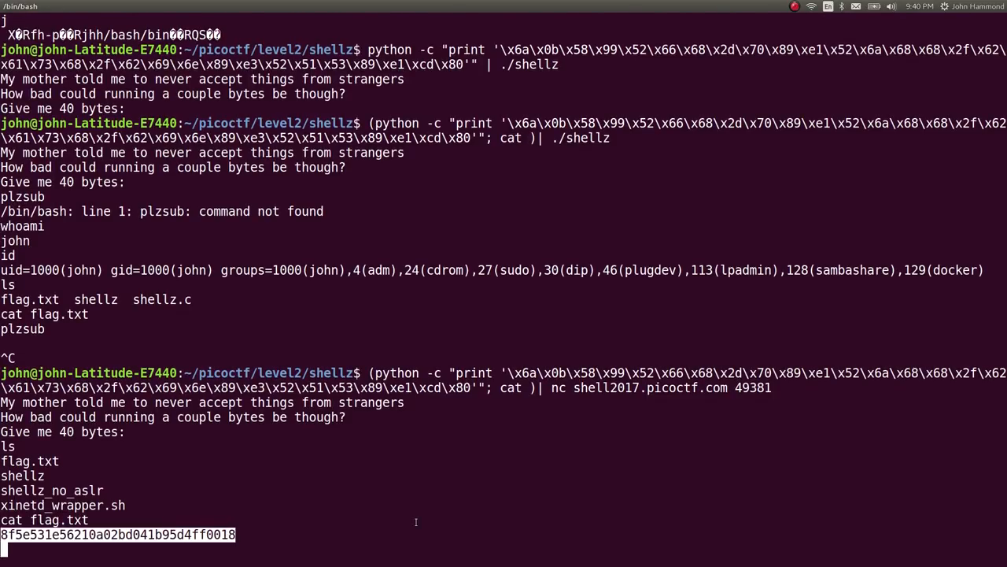
{"action": "type", "text": "n"}
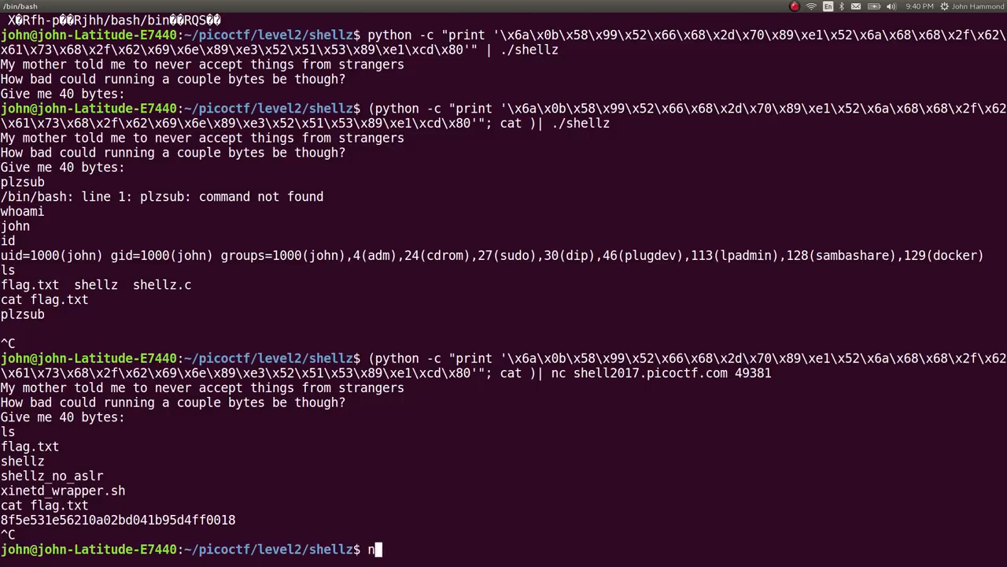
{"action": "type", "text": "ano flag.txt"}
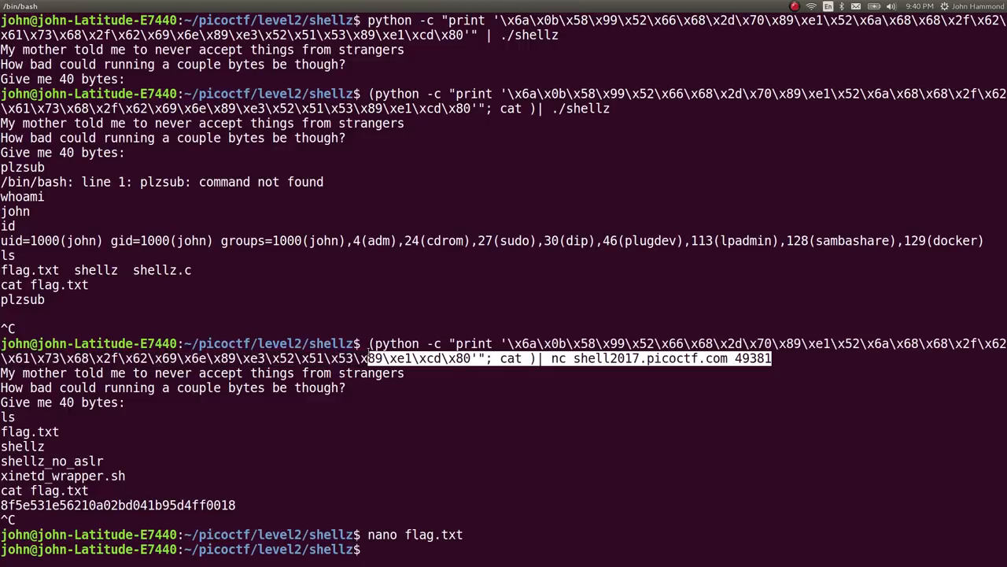
- Start opening the local flag.txt in nano and note the get_shell command
{"action": "type", "text": "nano fla"}
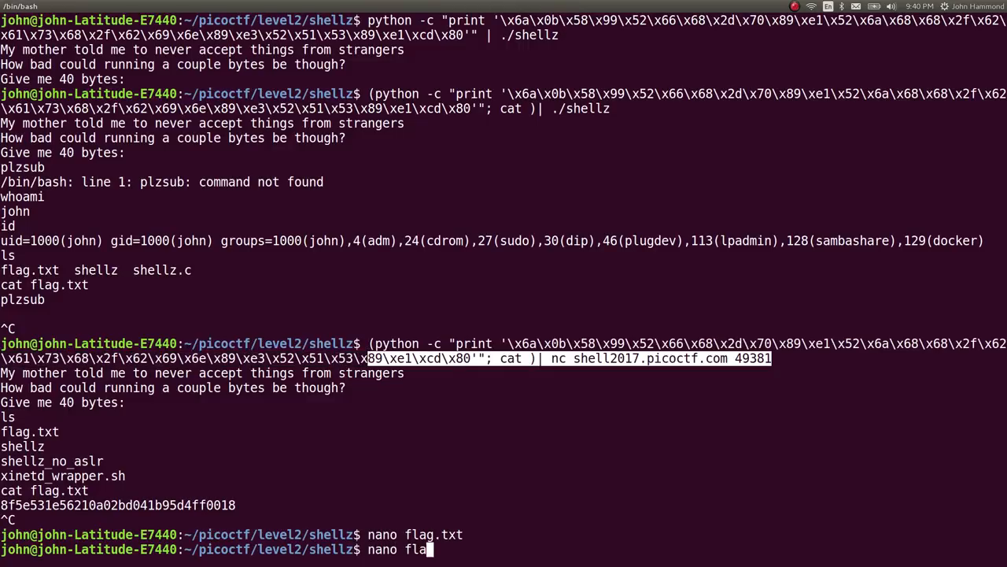
{"action": "type", "text": "get_shell"}
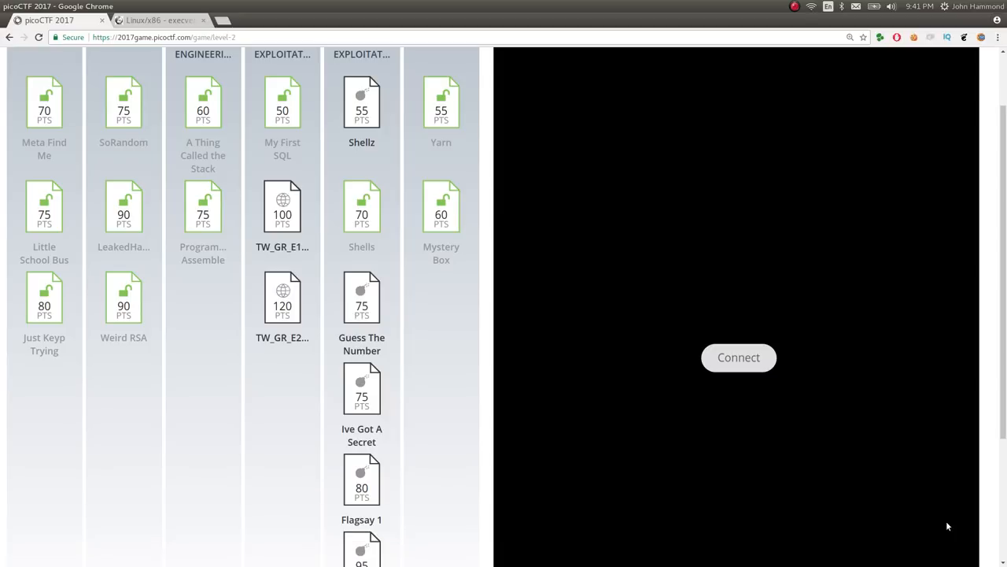
- Submit the flag on the Shellz challenge and dismiss the solved-for-55-points message
{"action": "left_click", "coordinate": [362, 102]}
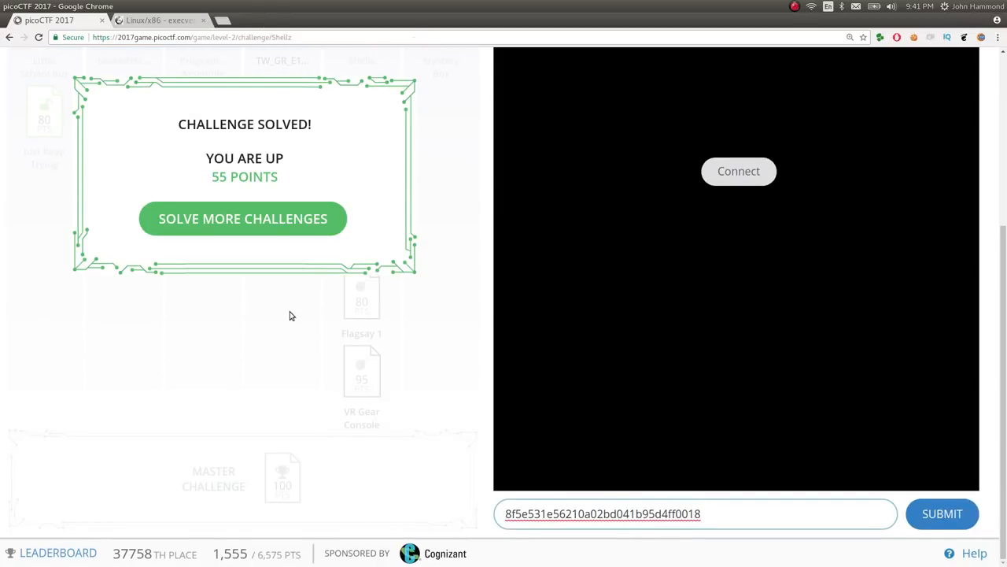
{"action": "scroll", "scroll_direction": "down", "scroll_amount": 3}
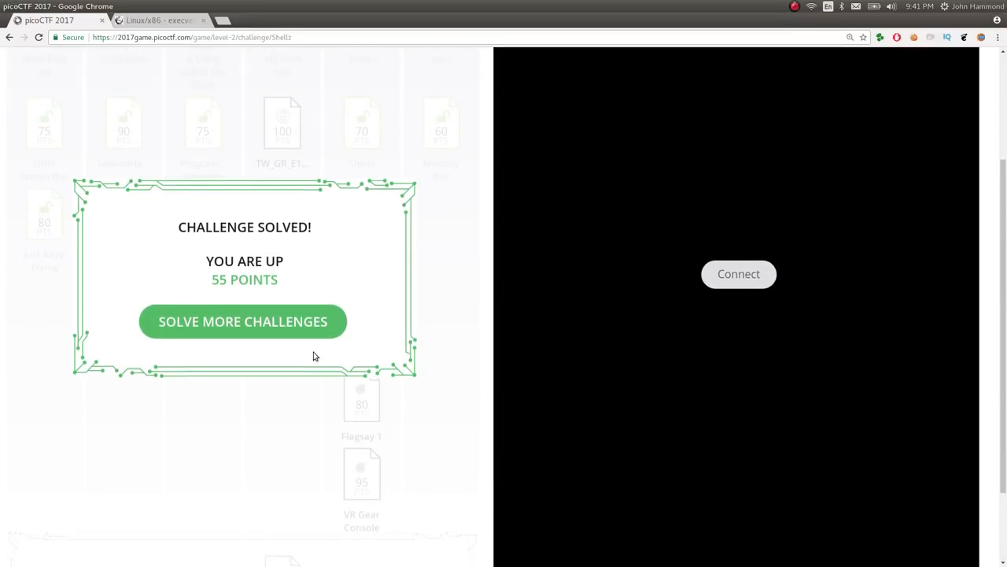
{"action": "mouse_move", "coordinate": [362, 160]}
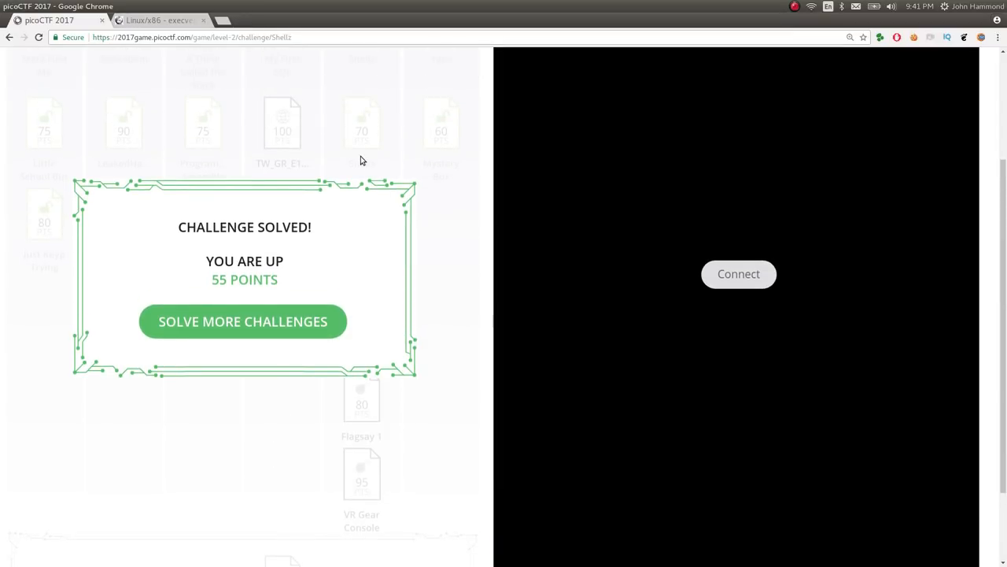
{"action": "left_click", "coordinate": [242, 321]}
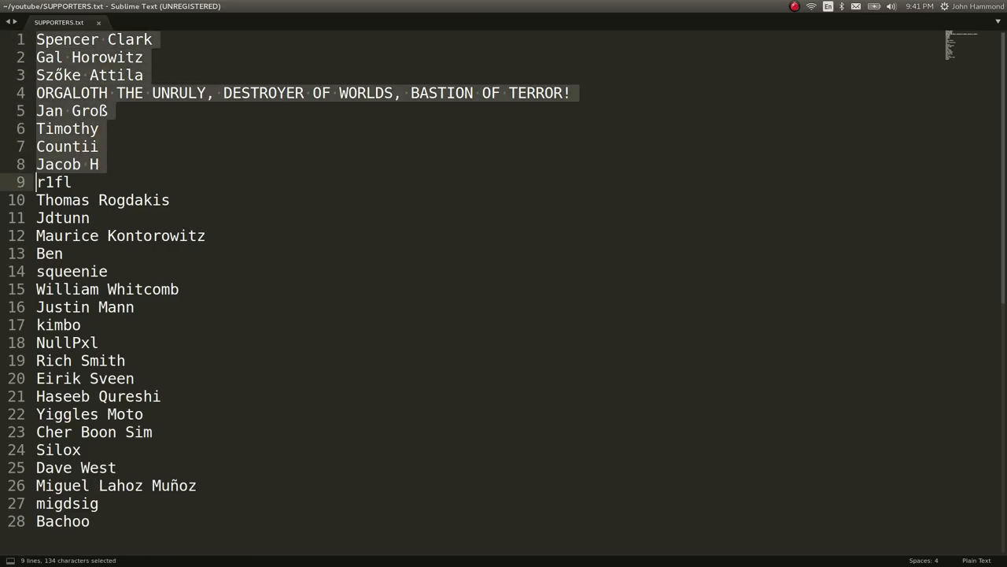
- Place the cursor at the end of the last supporter name in SUPPORTERS.txt
{"action": "type", "text": "plz"}
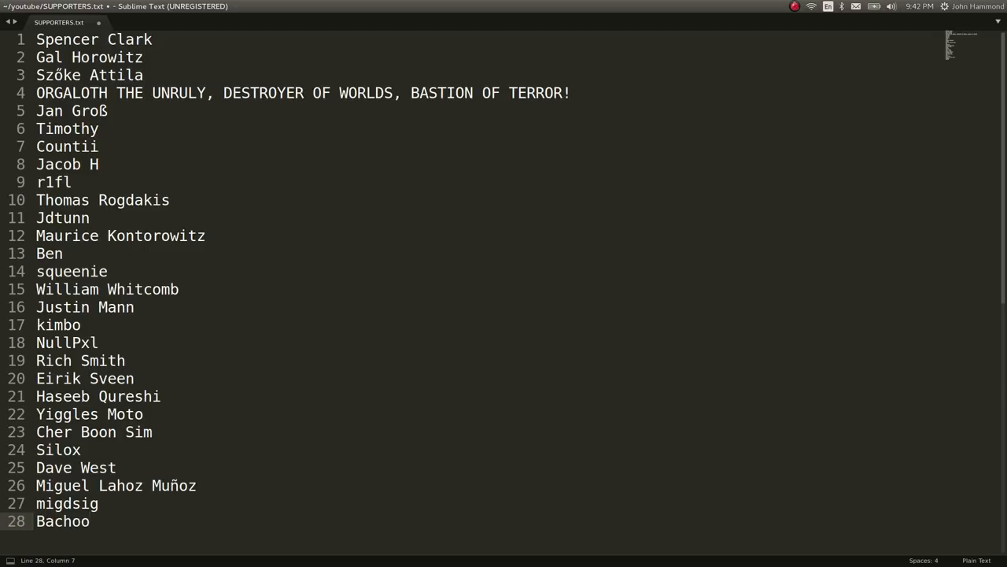
{"action": "left_click", "coordinate": [88, 521]}
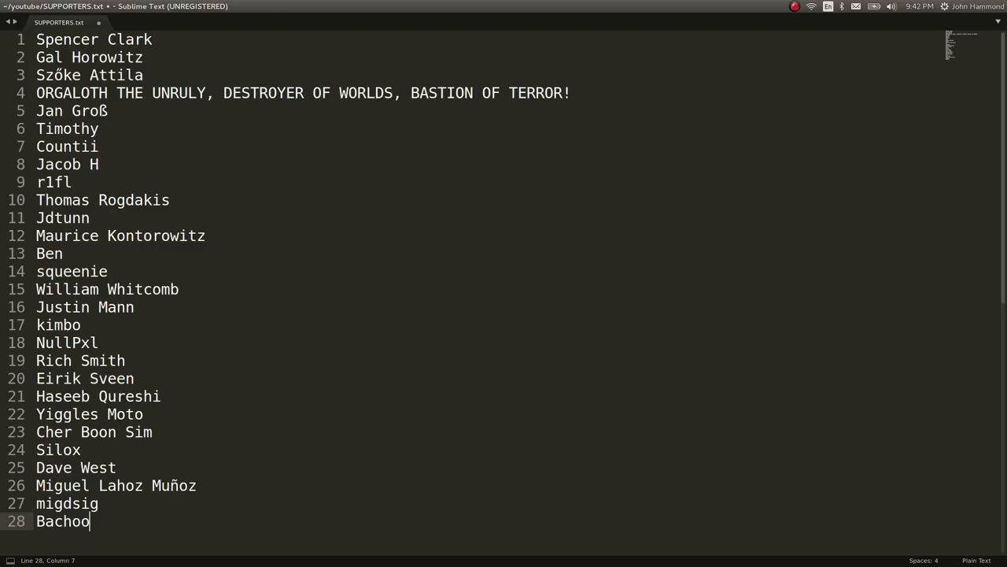